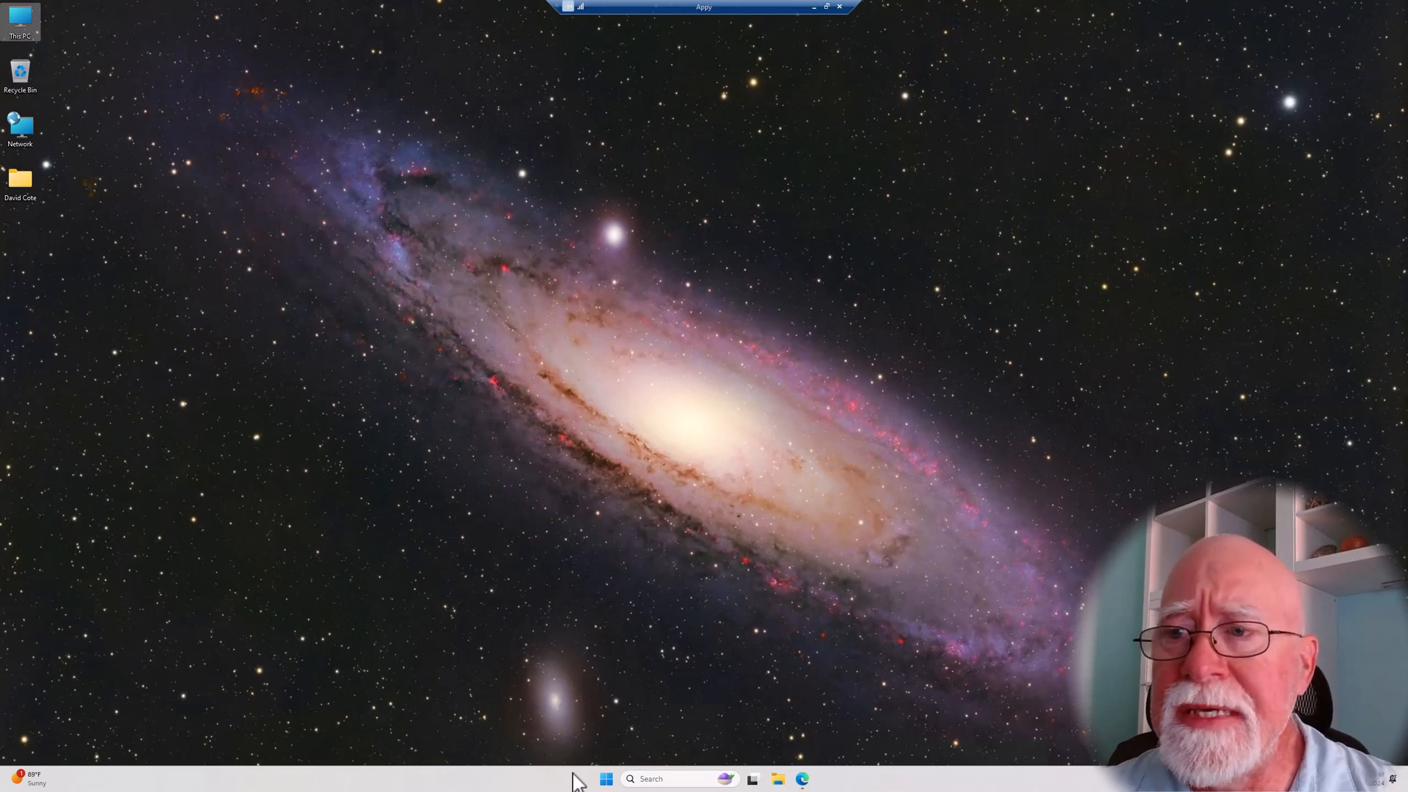
Step: Launch Settings from the Start menu and go to the Windows Update page
left_click(606, 779)
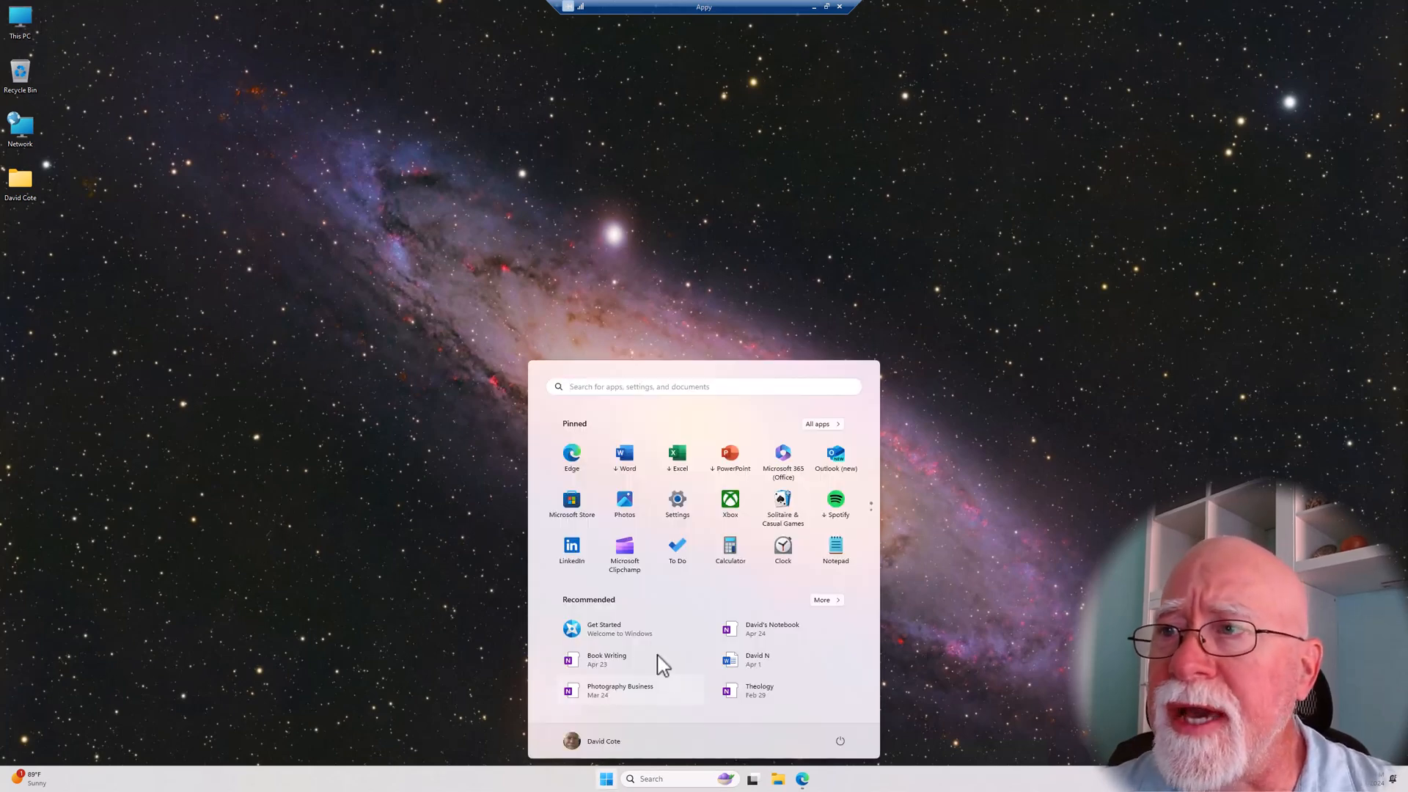
left_click(676, 498)
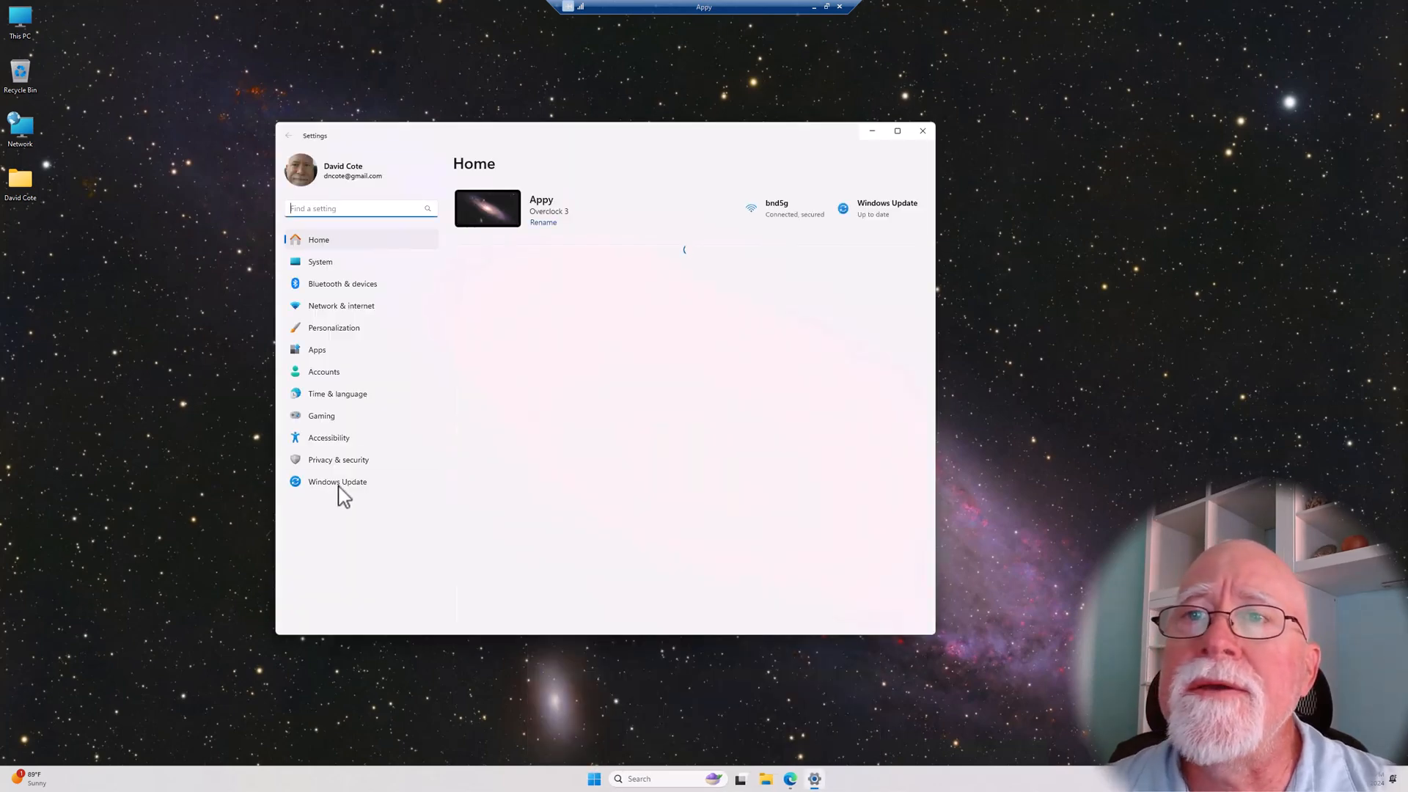
left_click(337, 481)
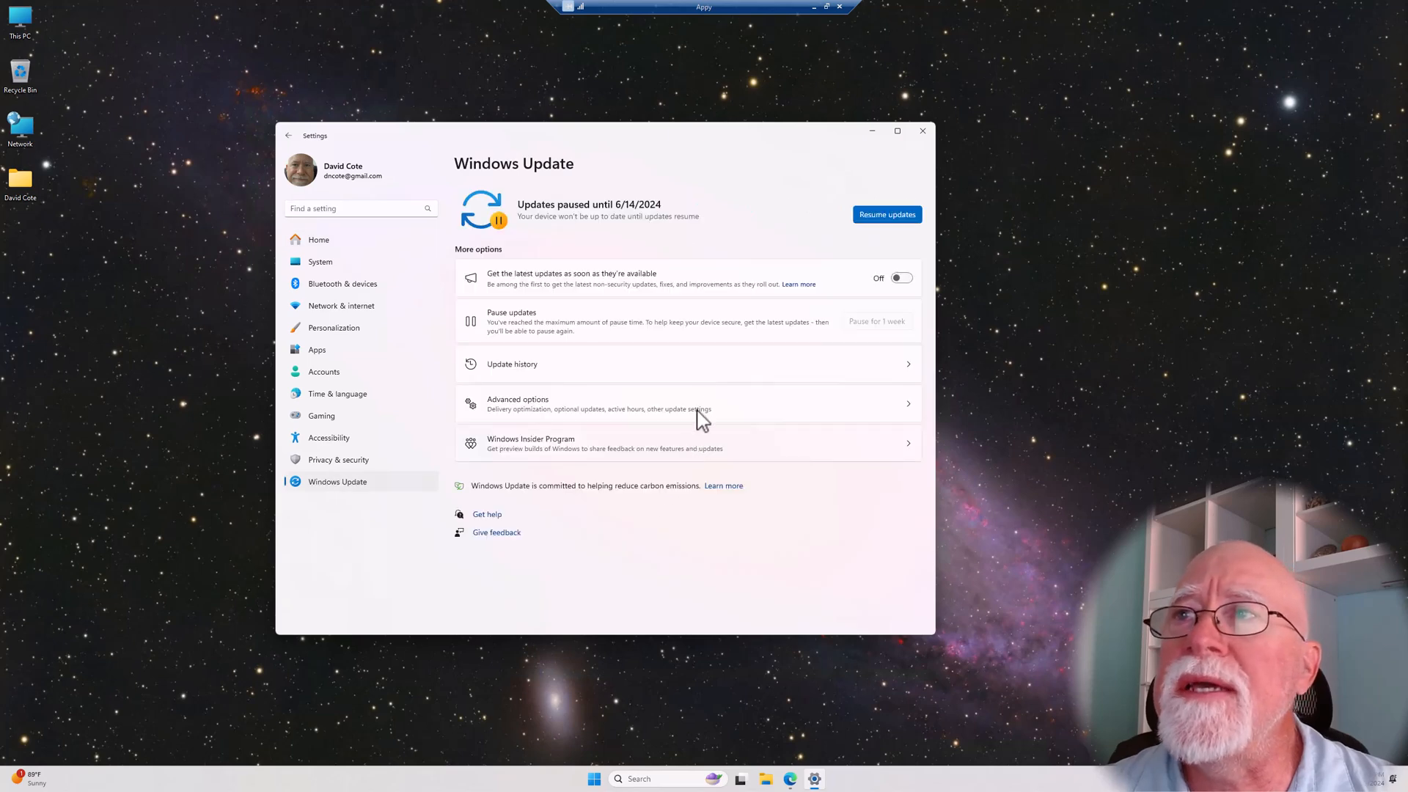
mouse_move(776, 254)
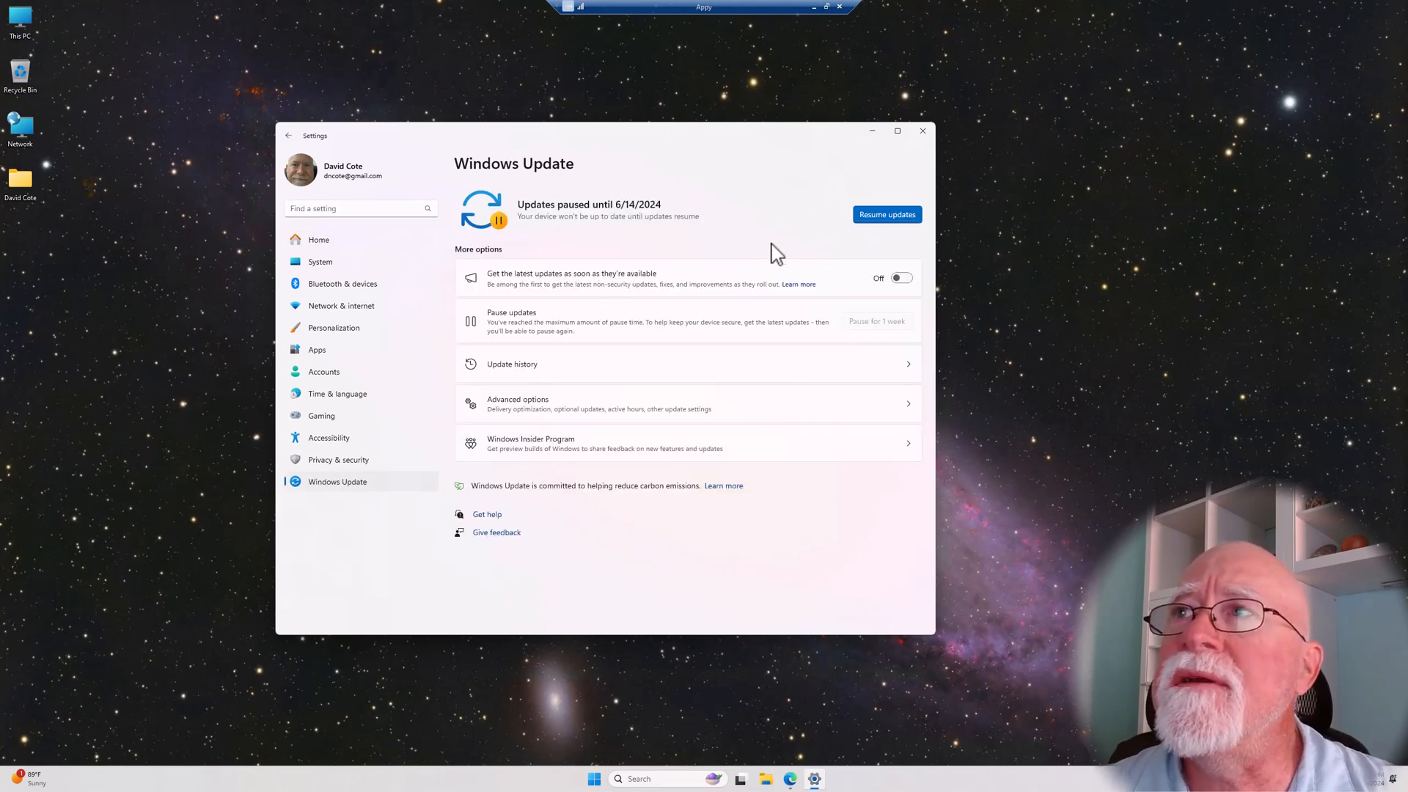
mouse_move(622, 220)
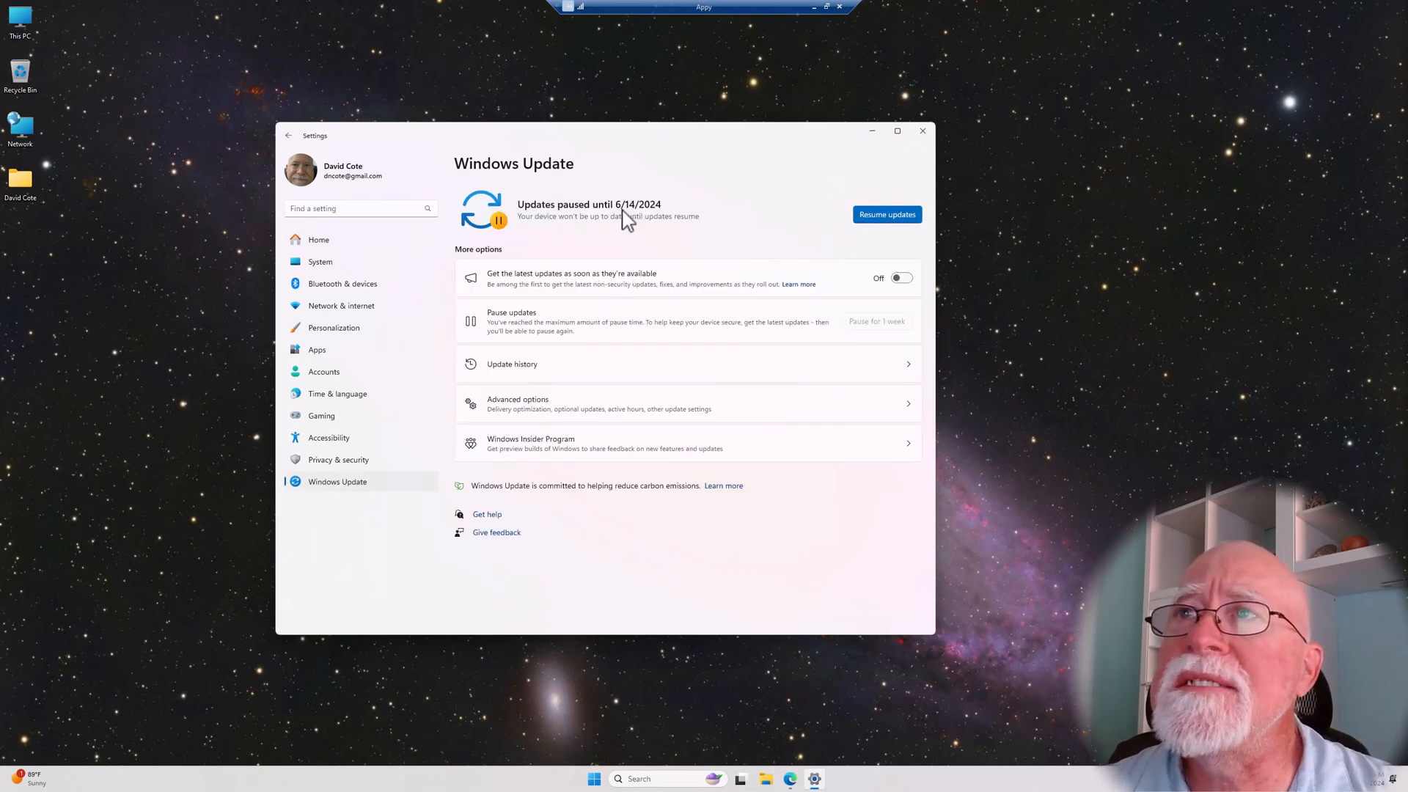
mouse_move(749, 336)
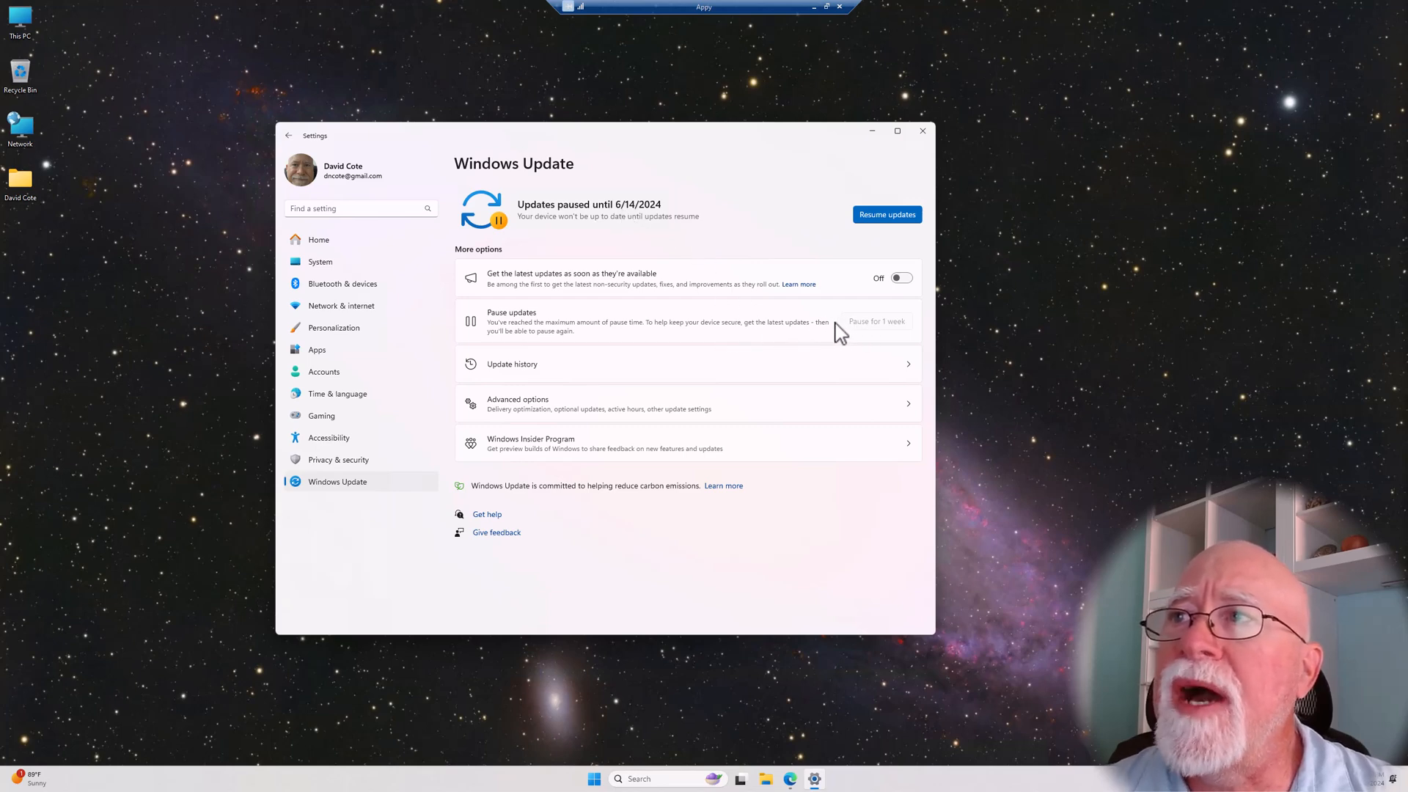
mouse_move(672, 275)
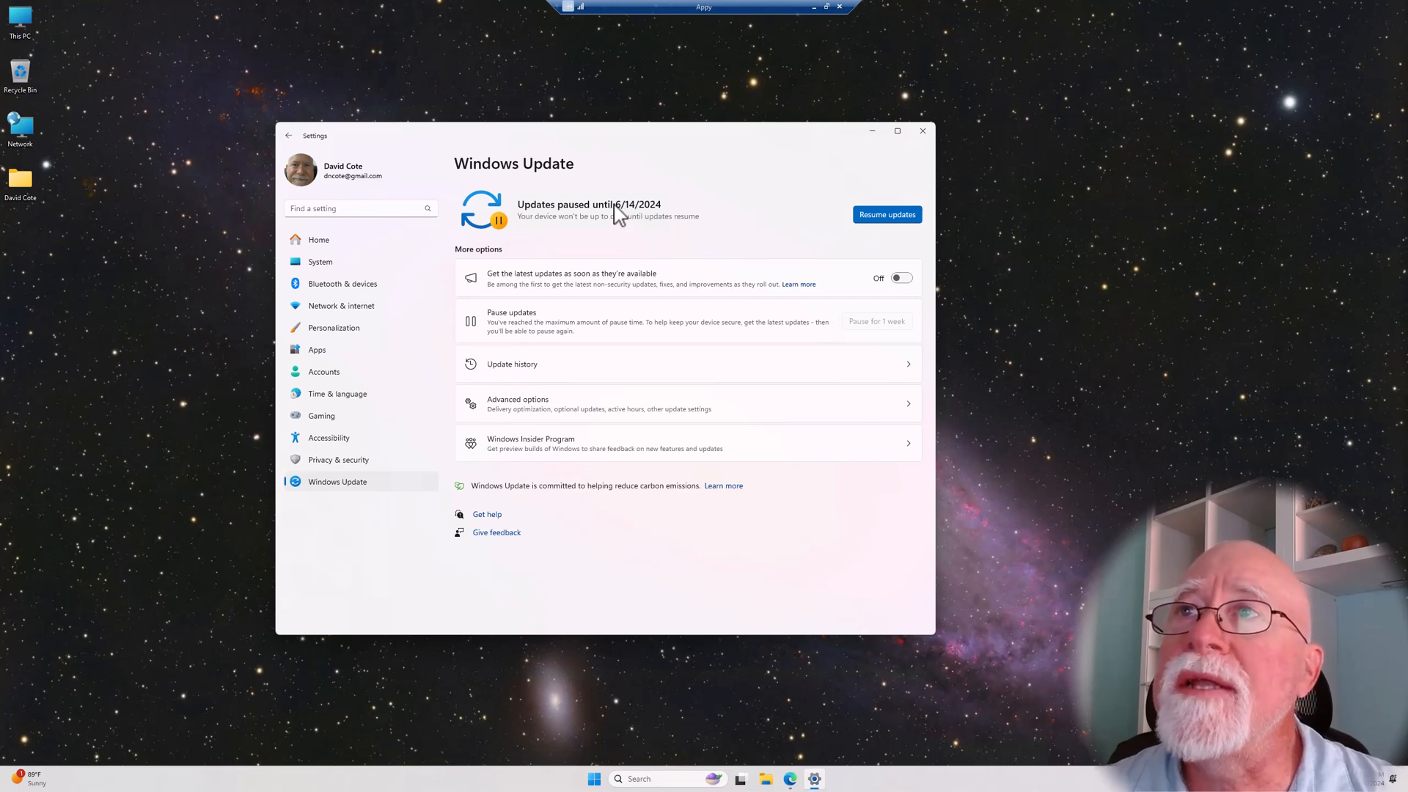
mouse_move(654, 220)
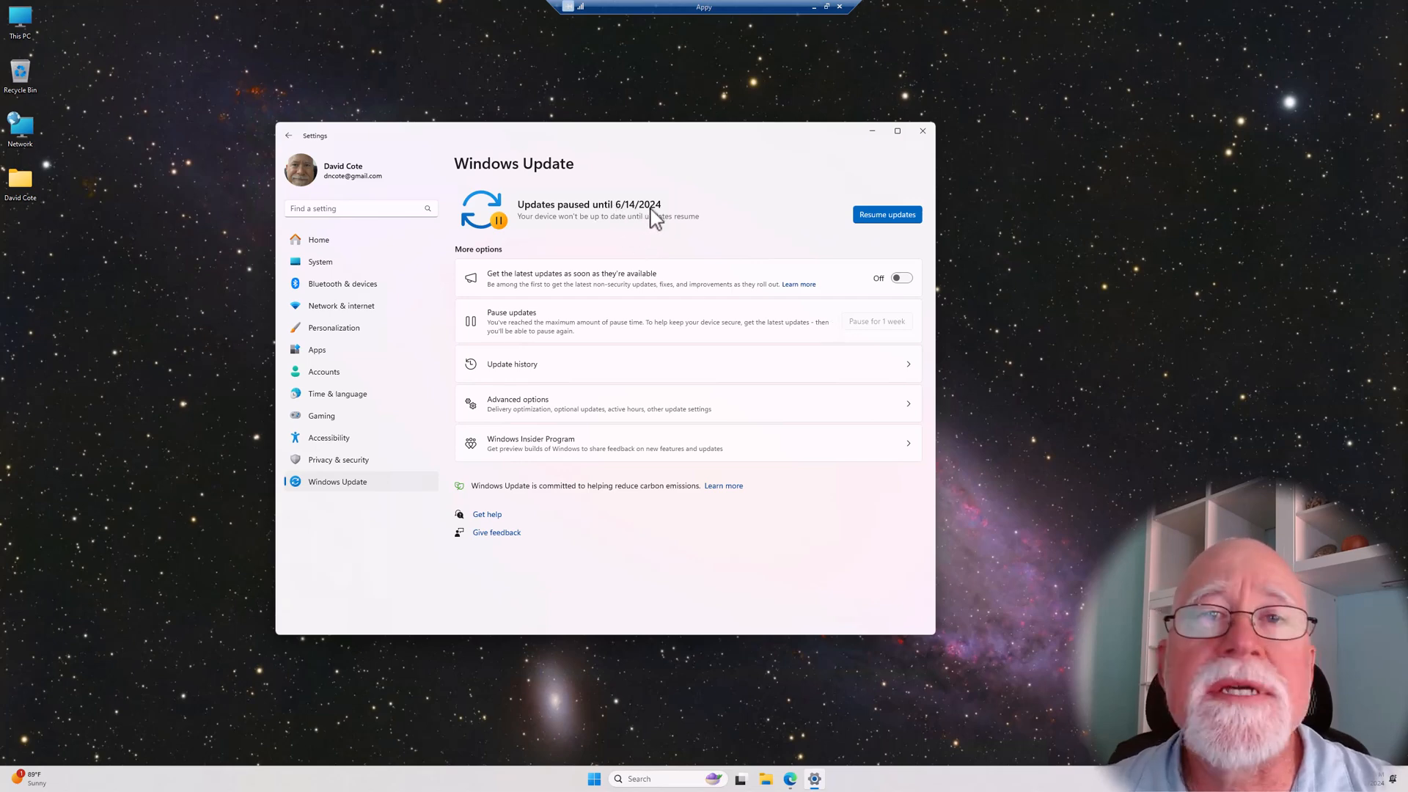
mouse_move(830, 298)
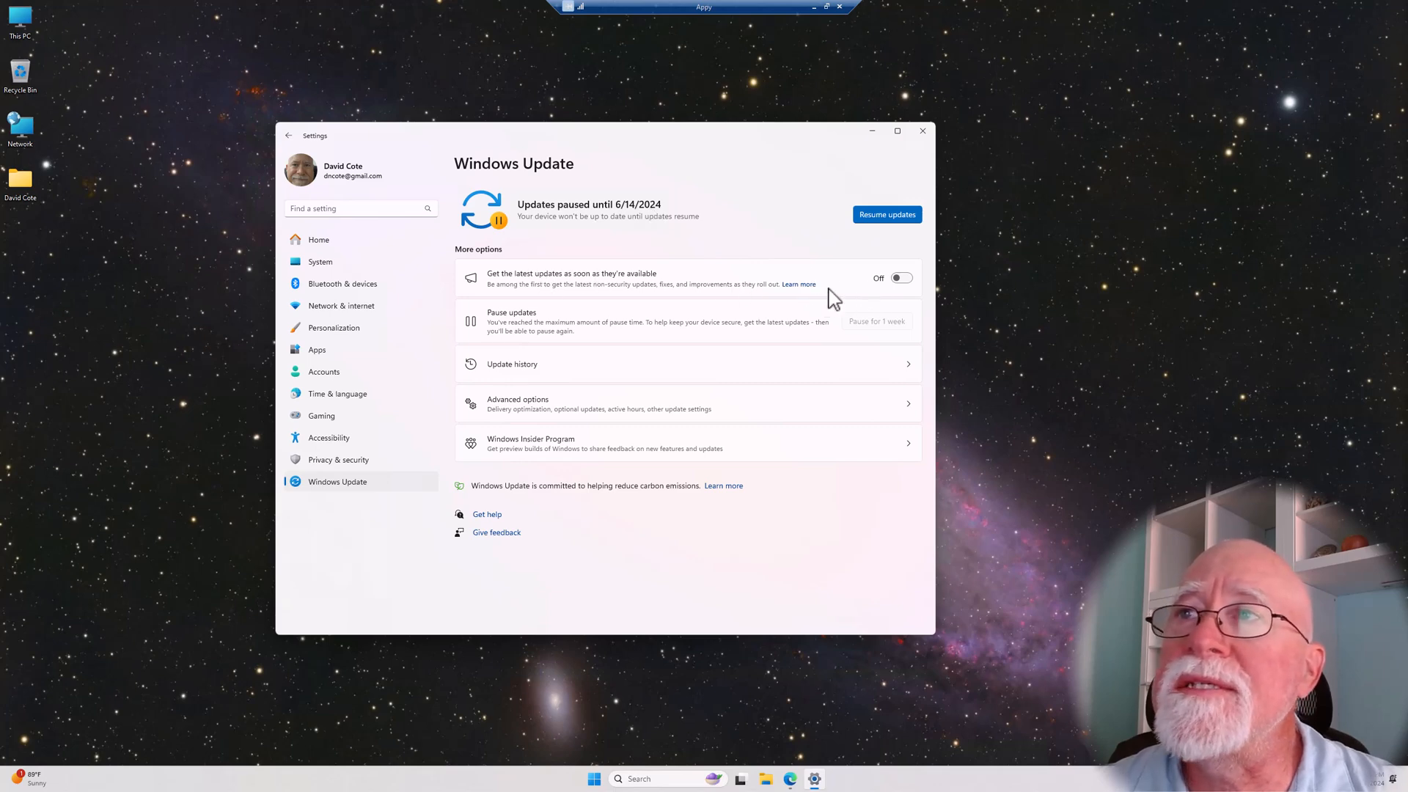
mouse_move(783, 298)
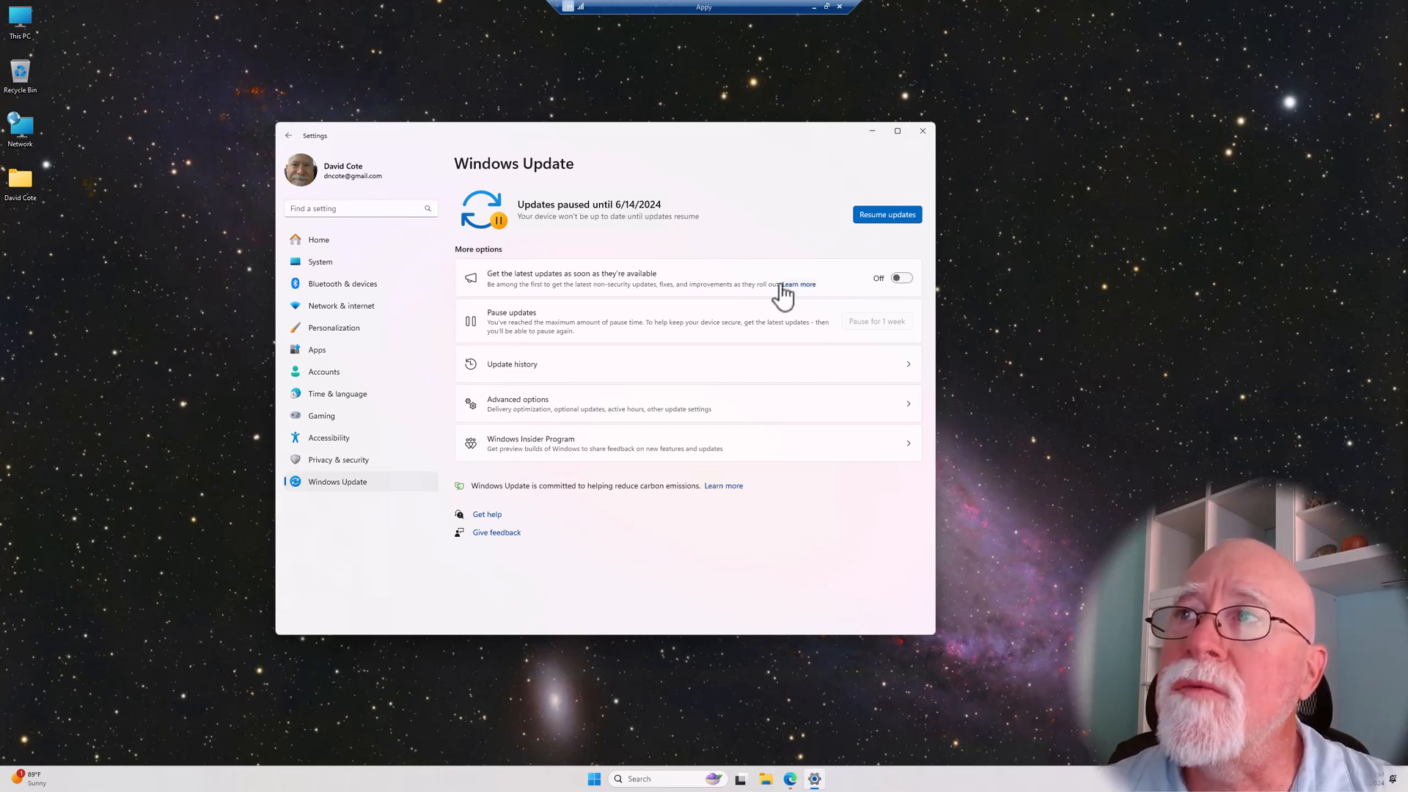
mouse_move(758, 288)
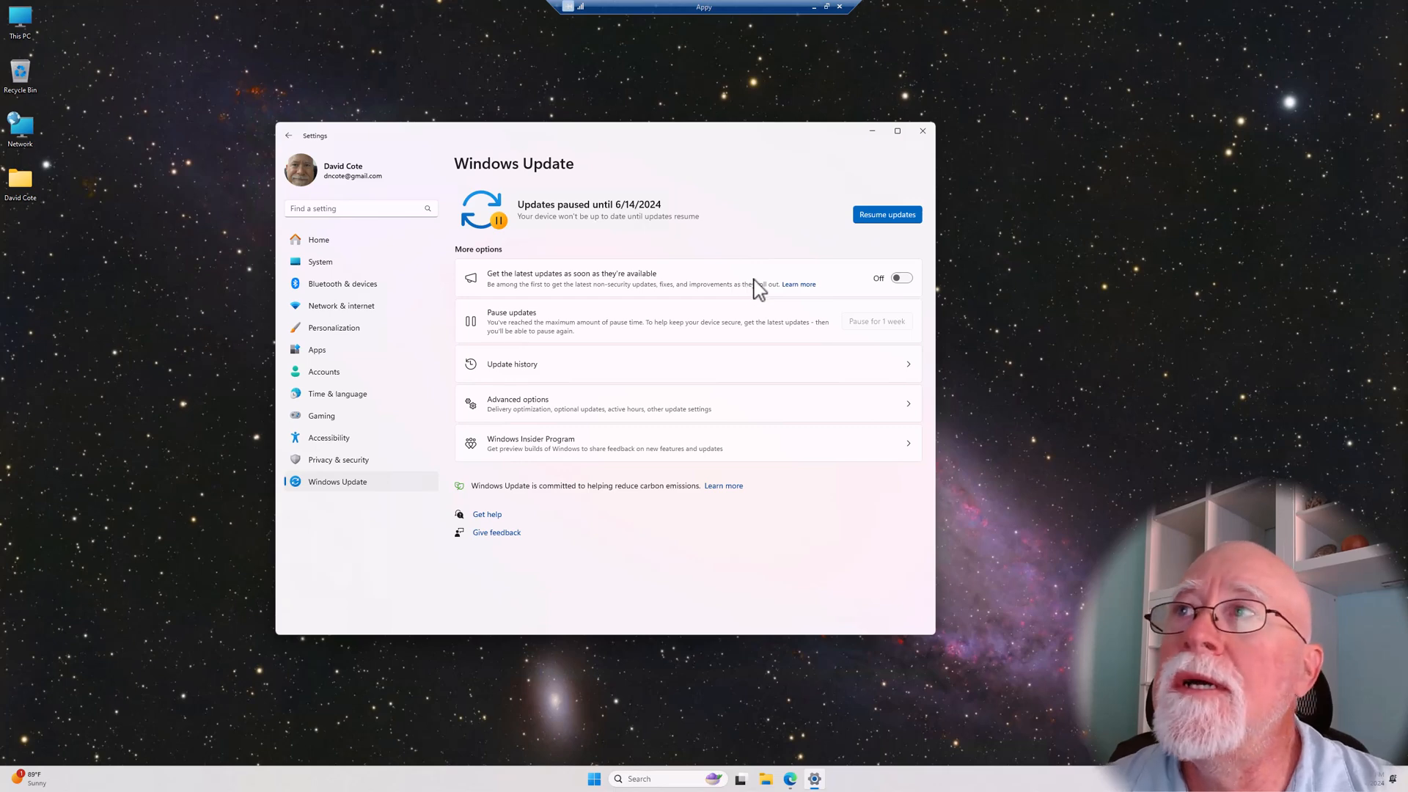
mouse_move(739, 228)
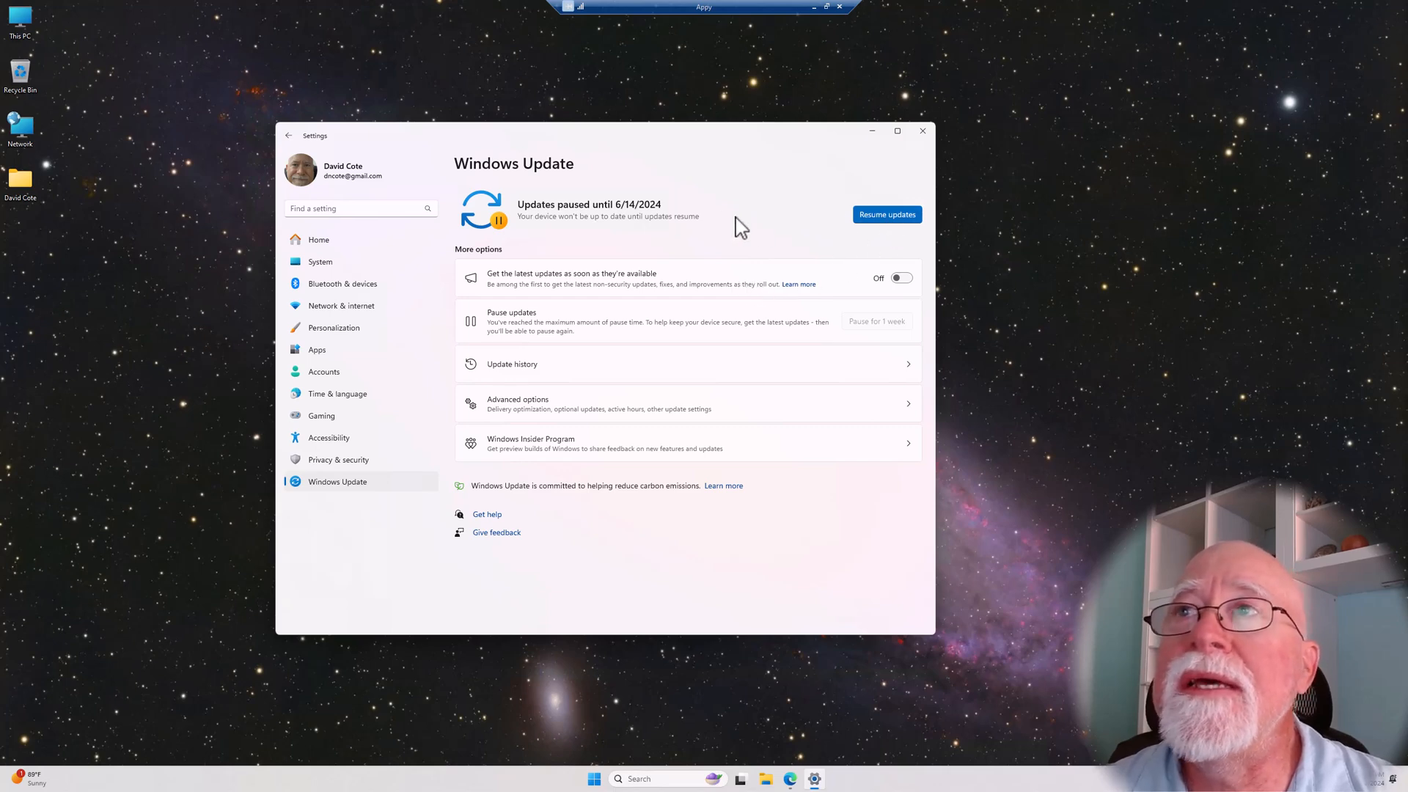
mouse_move(649, 221)
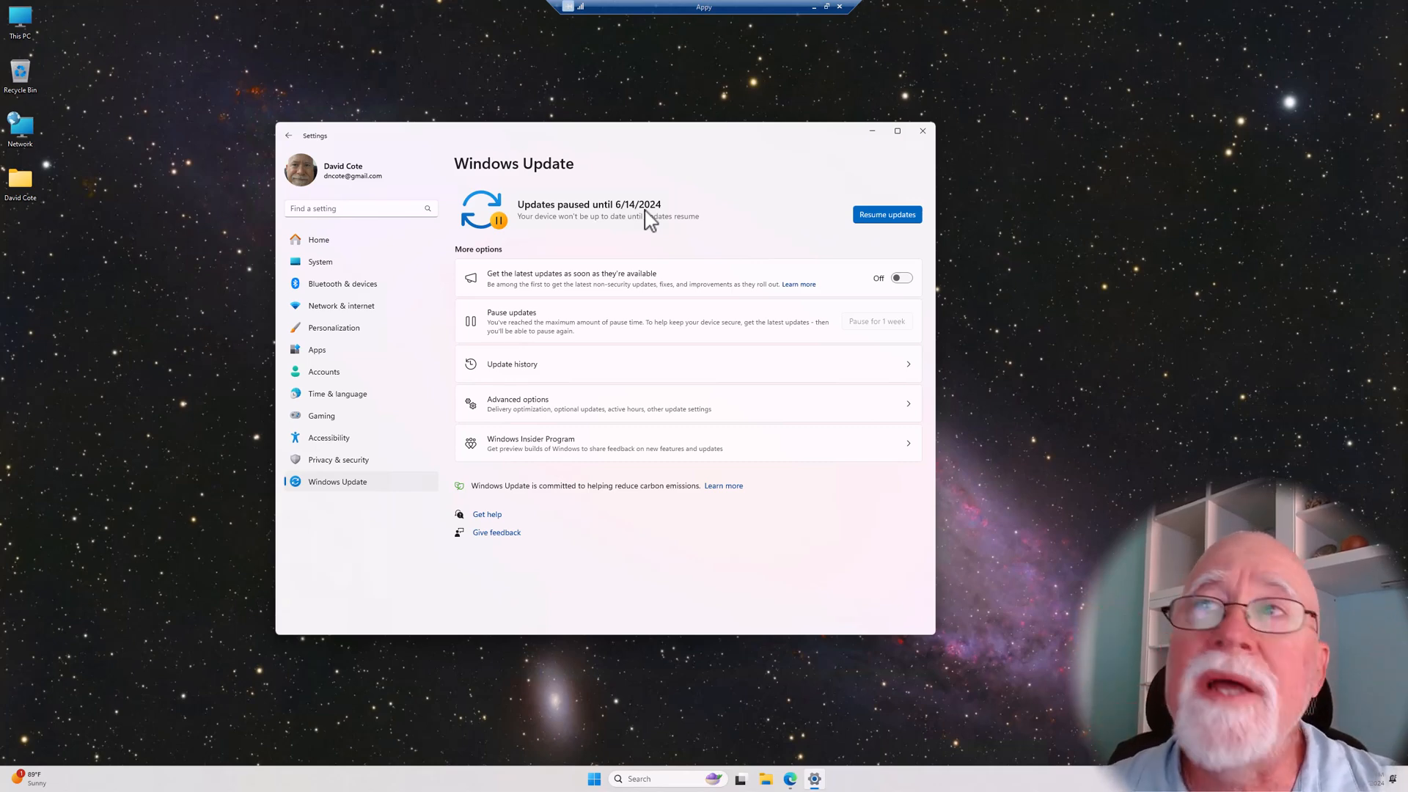
mouse_move(631, 223)
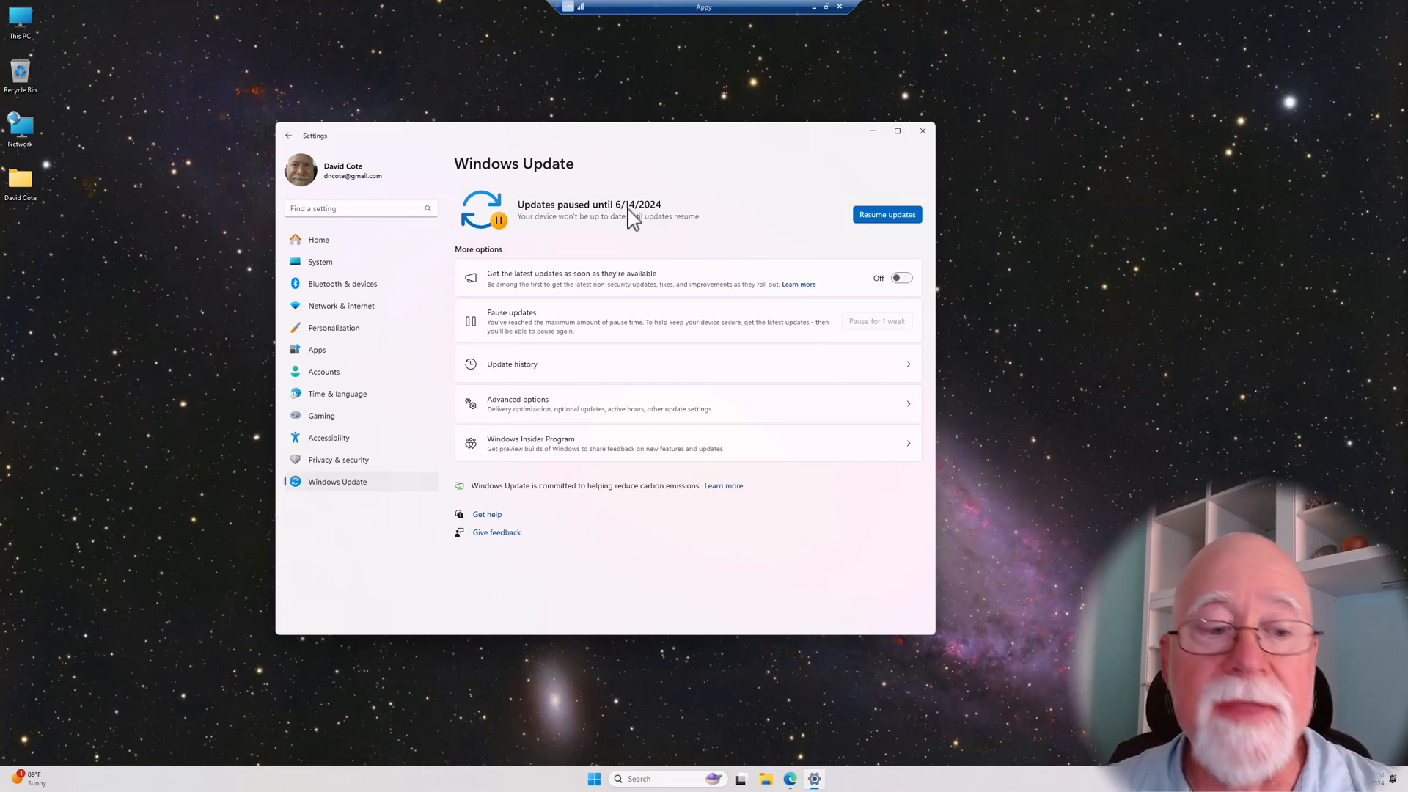
mouse_move(744, 189)
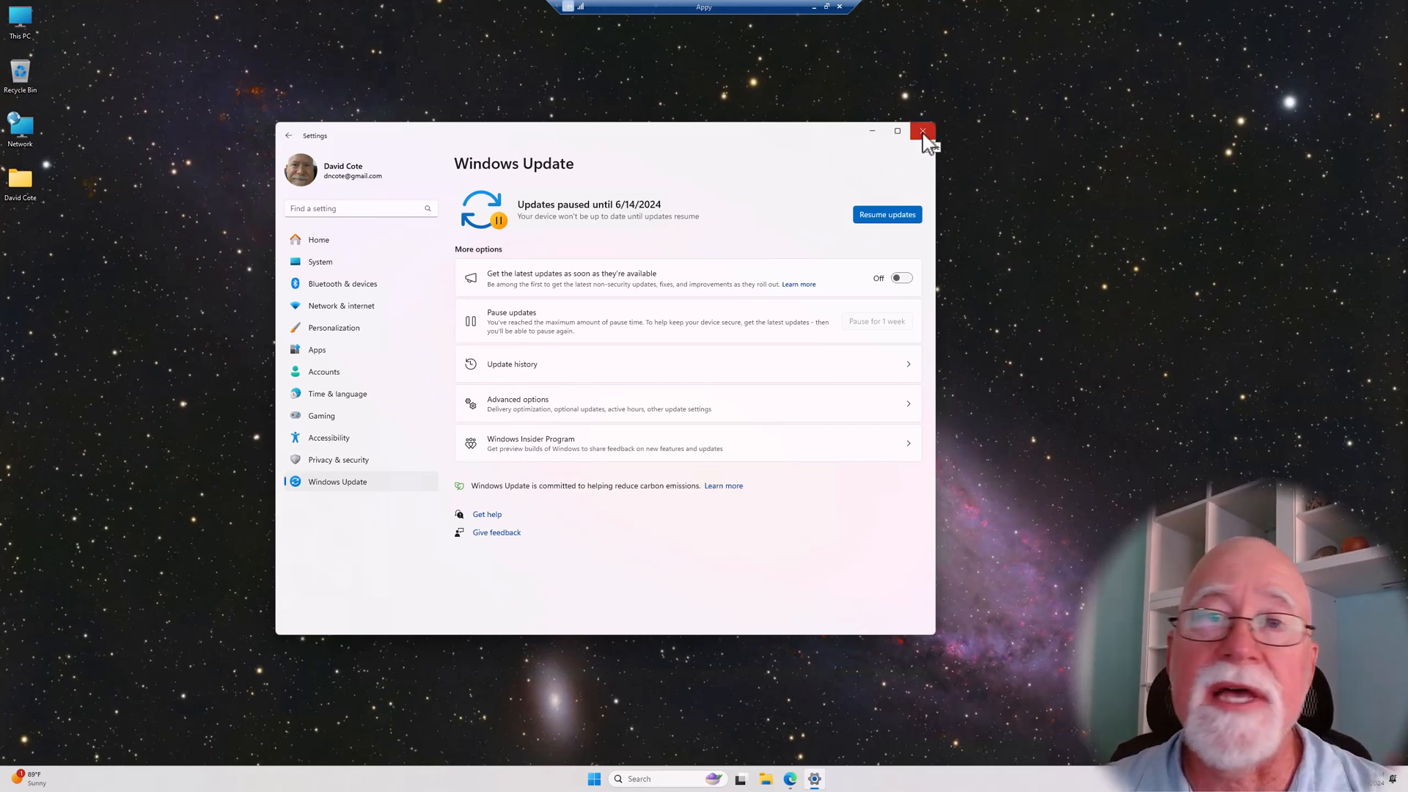
Step: Close the Settings window, leaving the desktop clear
left_click(922, 132)
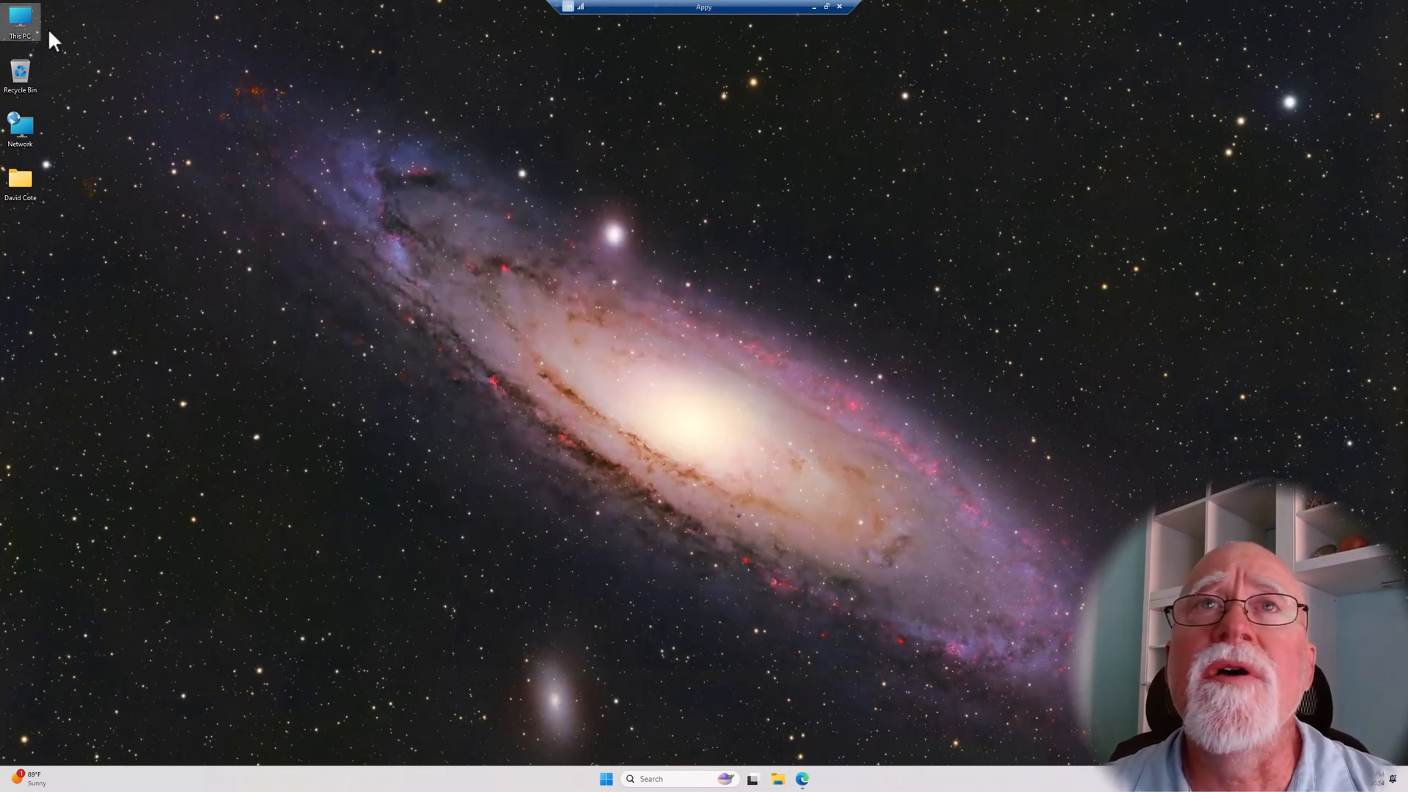
mouse_move(19, 22)
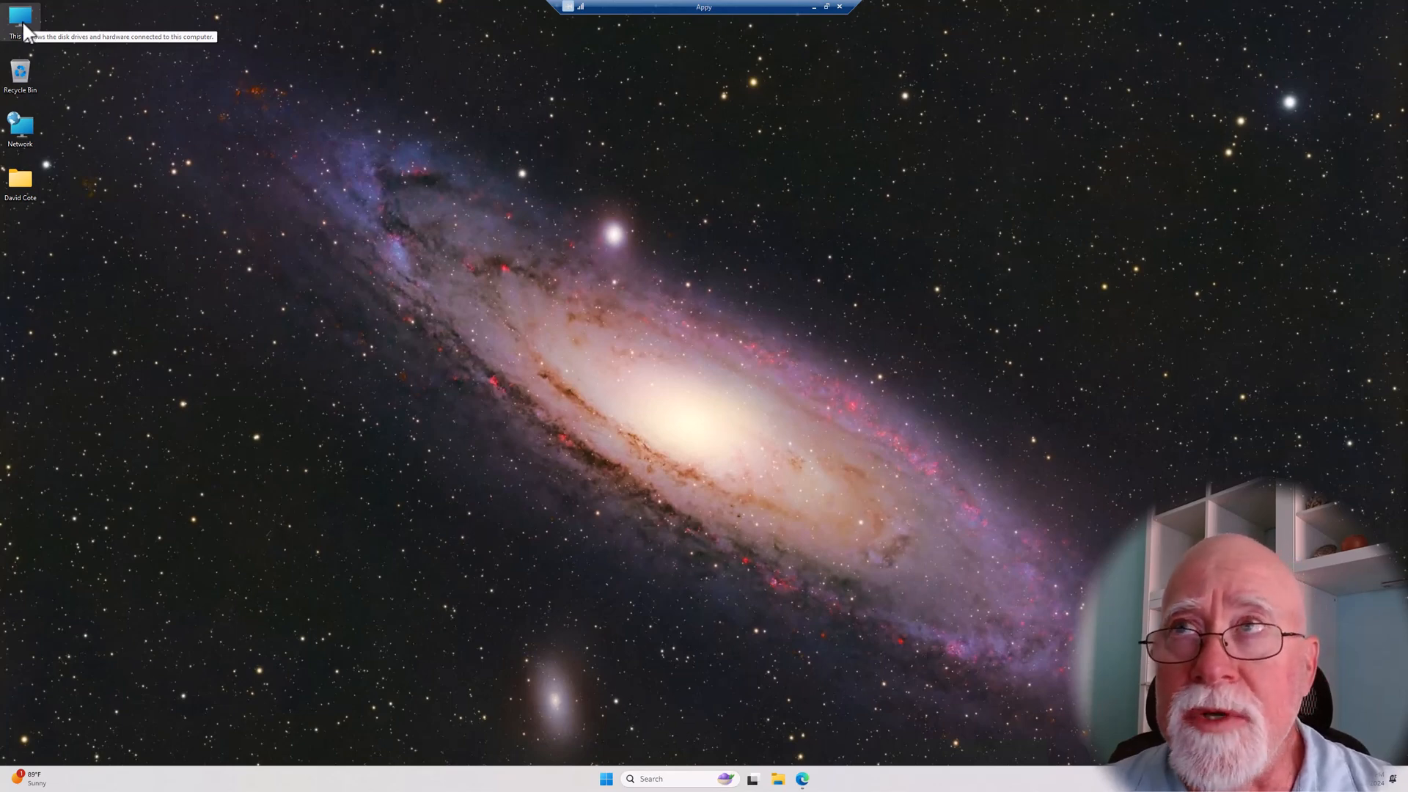
mouse_move(25, 47)
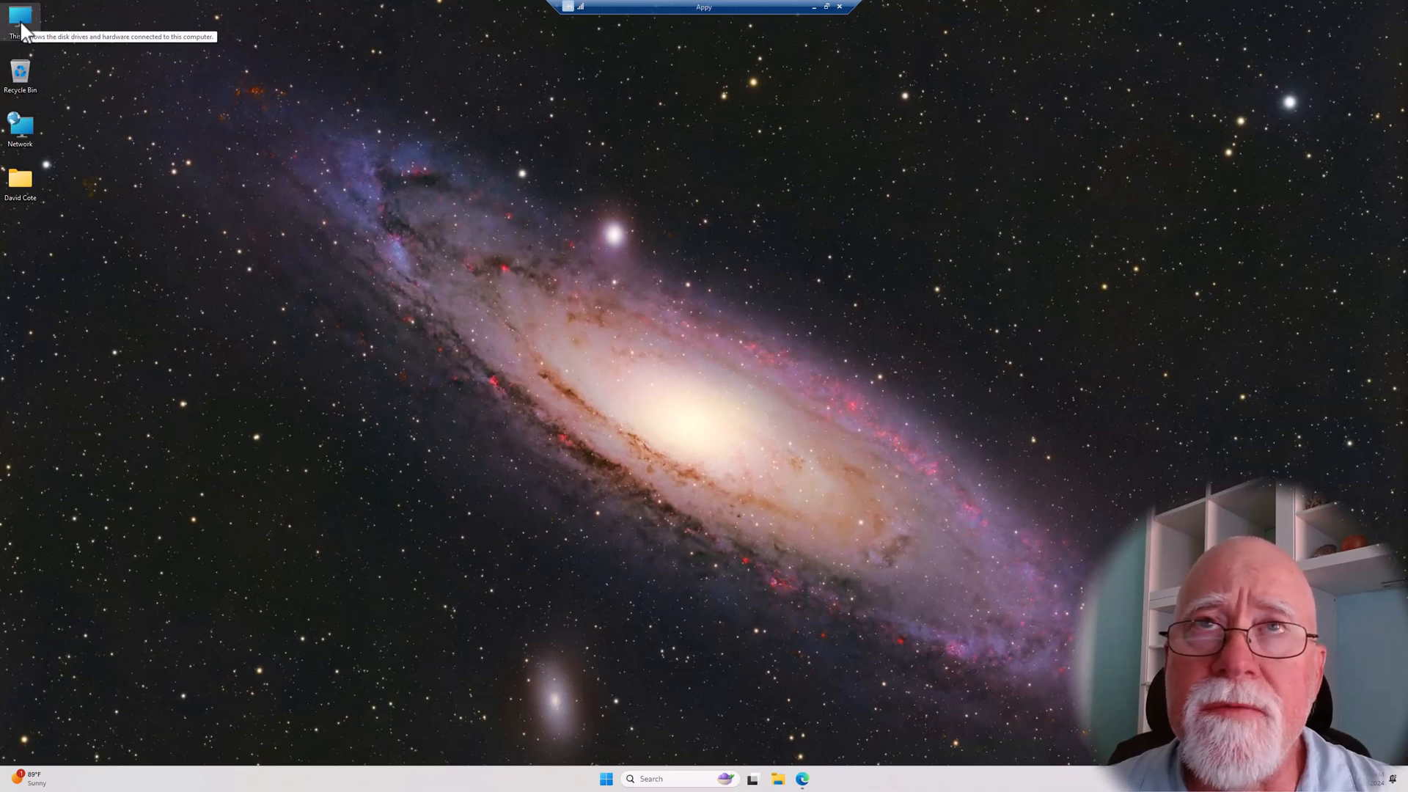
mouse_move(36, 47)
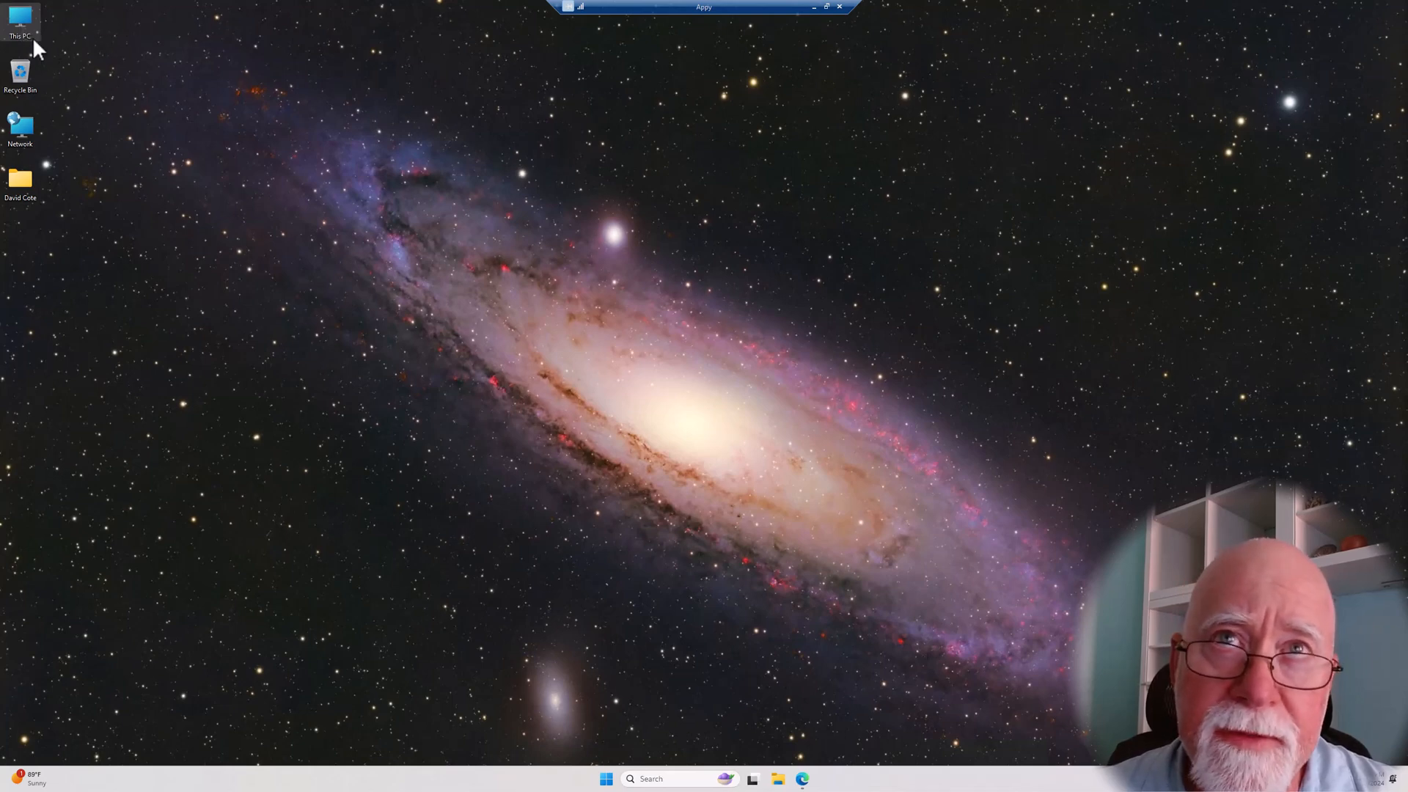
mouse_move(19, 26)
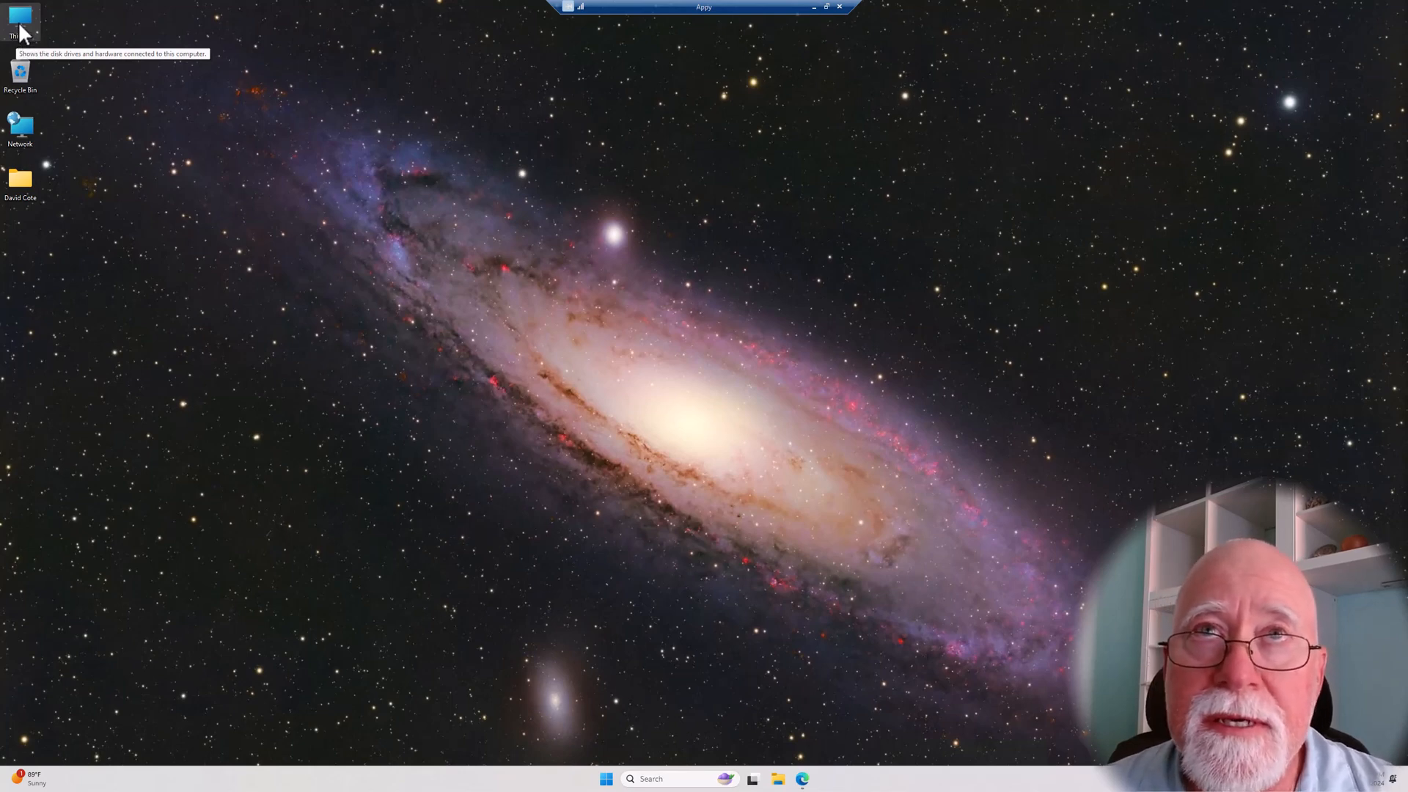
Step: Launch Computer Management via This PC's Show more options > Manage
right_click(20, 22)
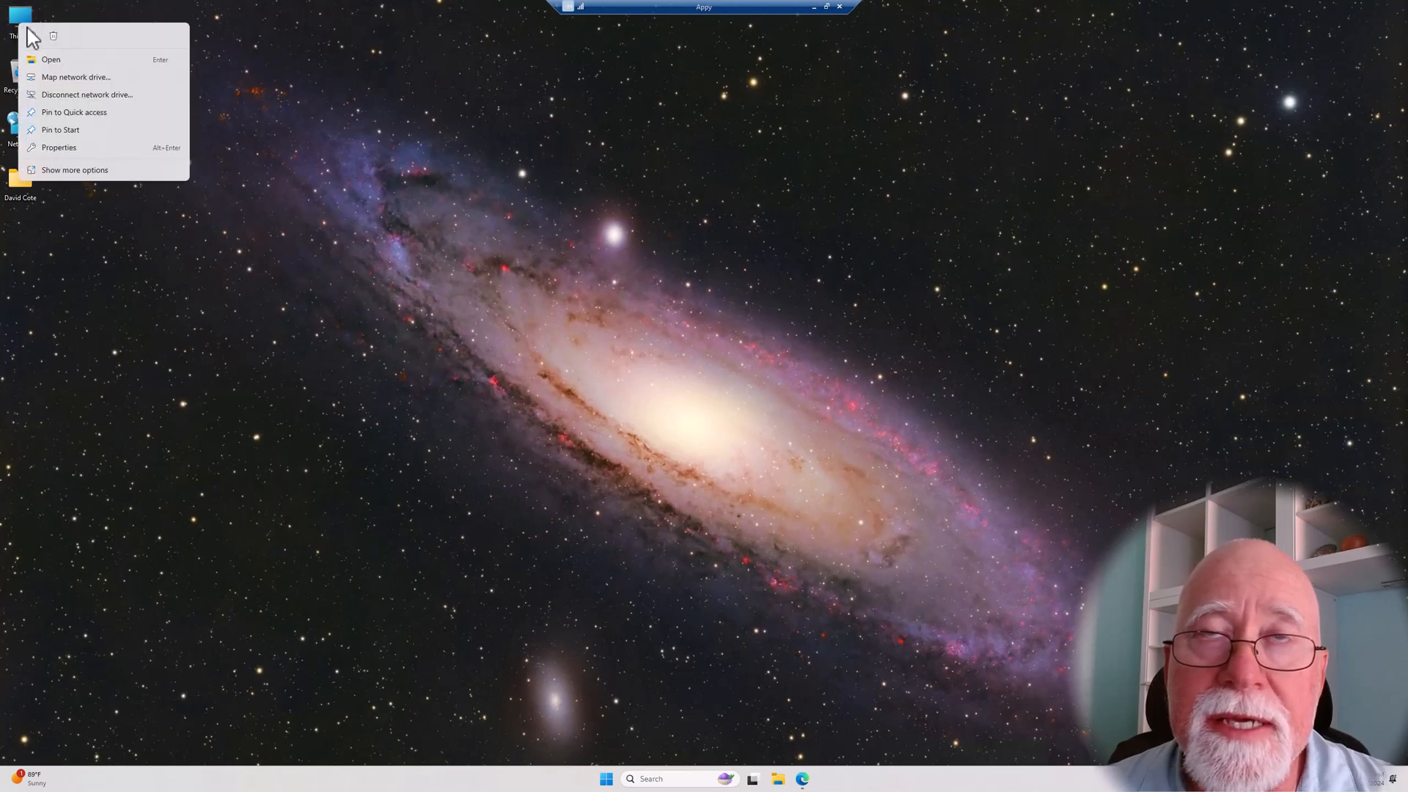
mouse_move(79, 103)
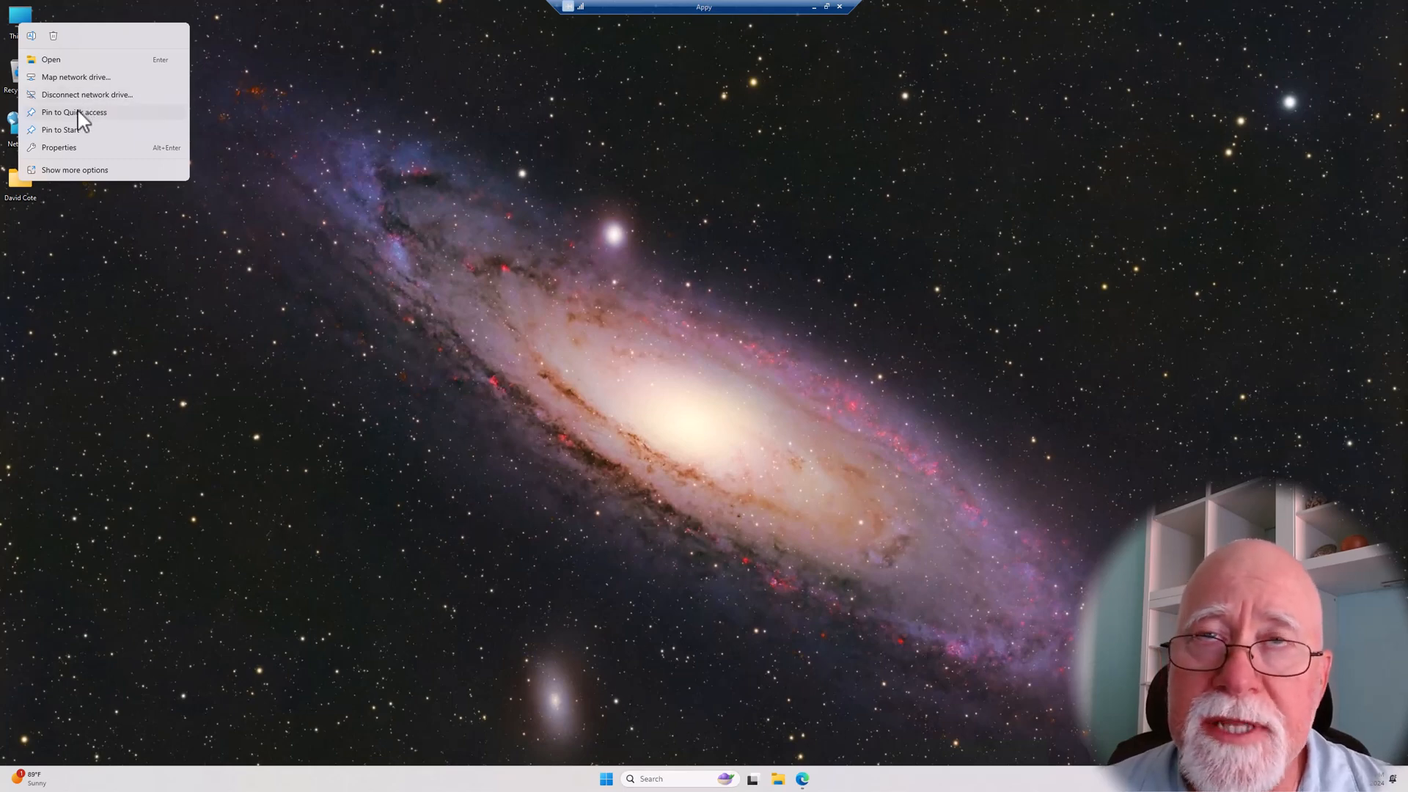
mouse_move(74, 171)
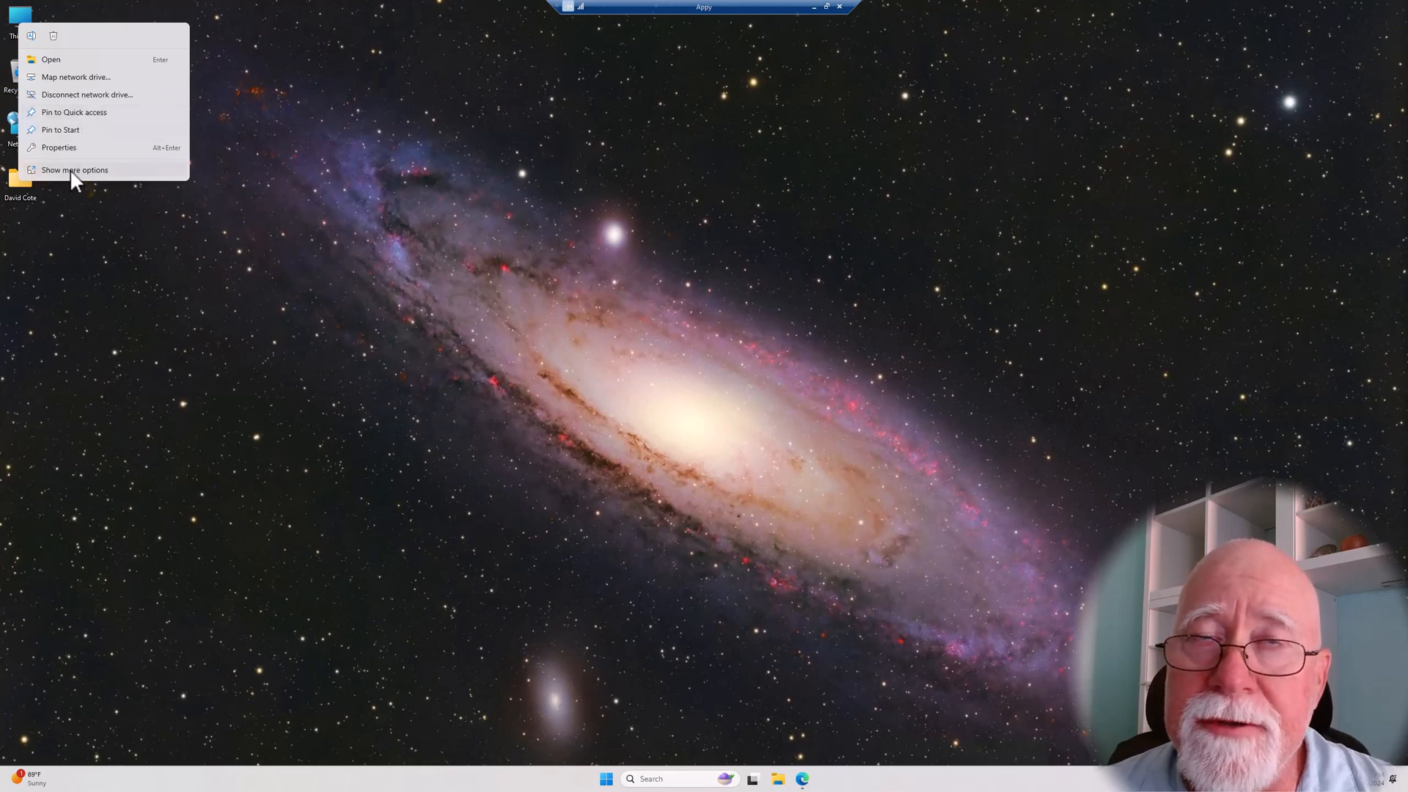
left_click(75, 170)
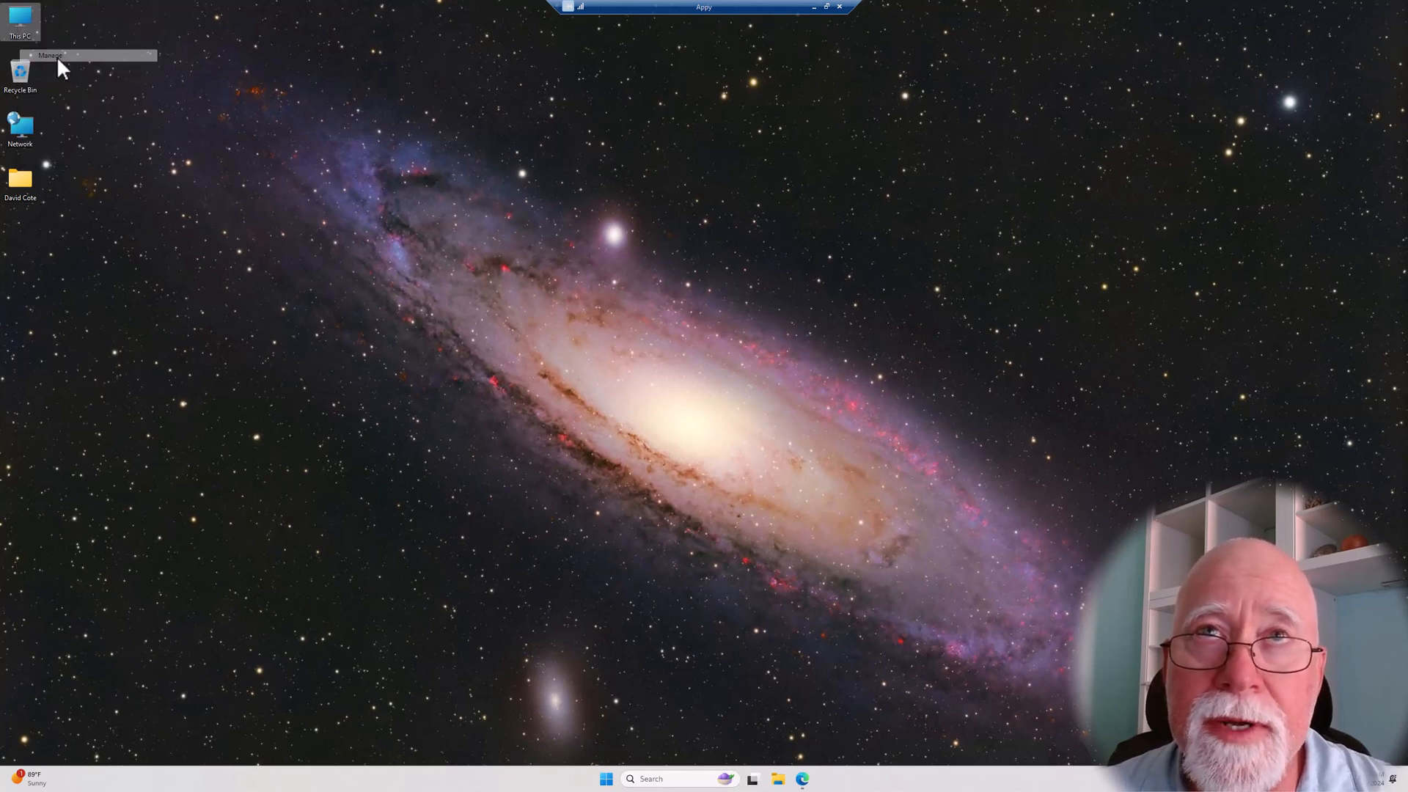
left_click(50, 54)
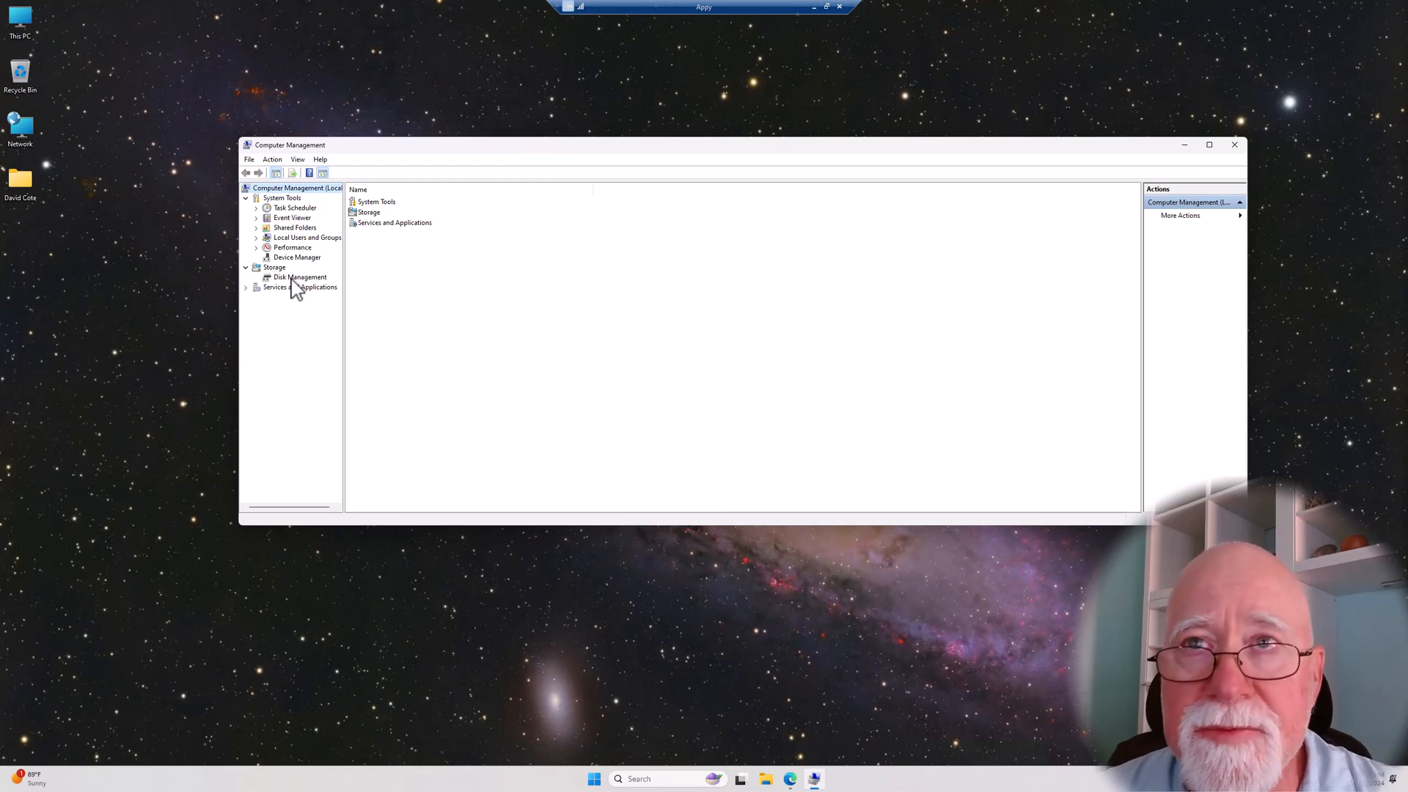
mouse_move(280, 295)
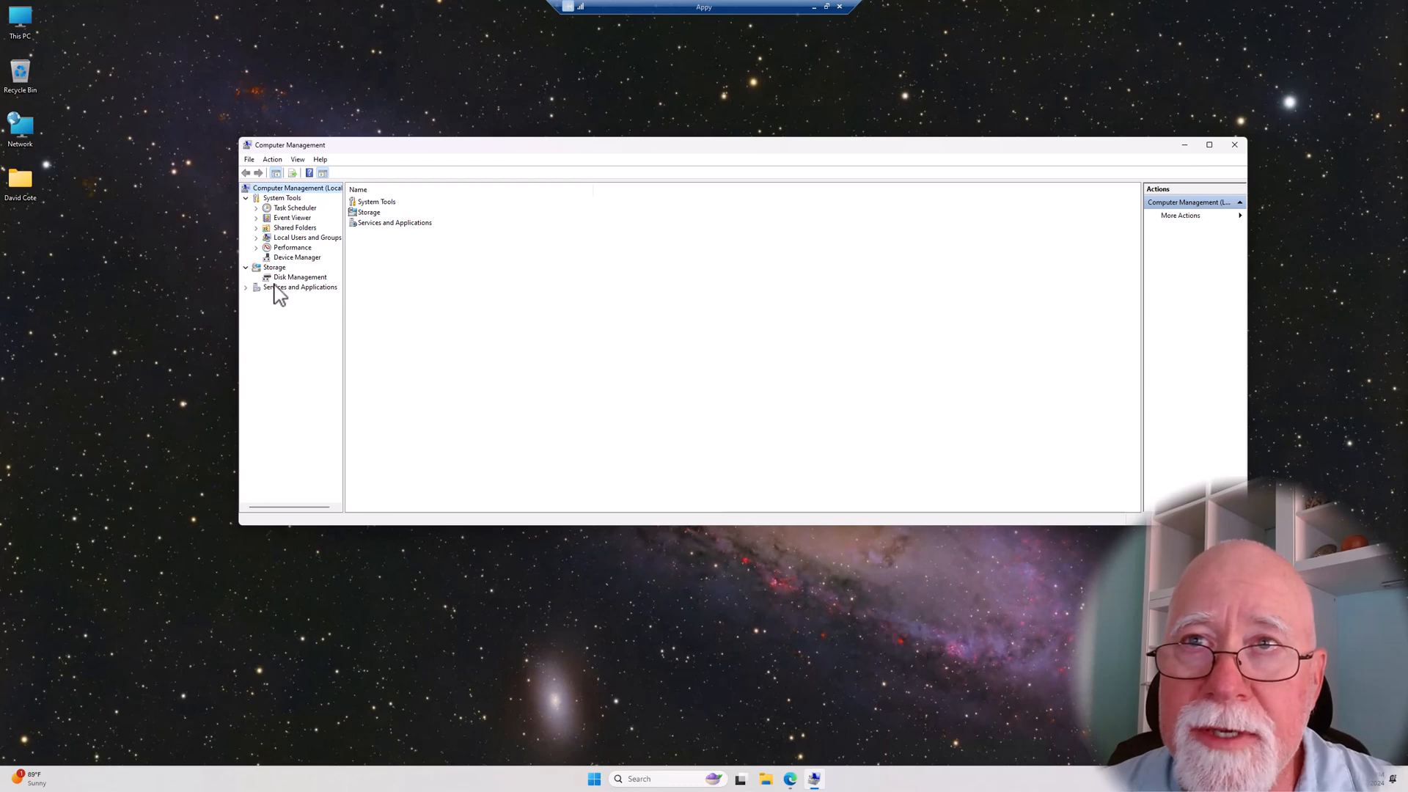
Step: Expand Services and Applications and select Services in the tree
left_click(247, 286)
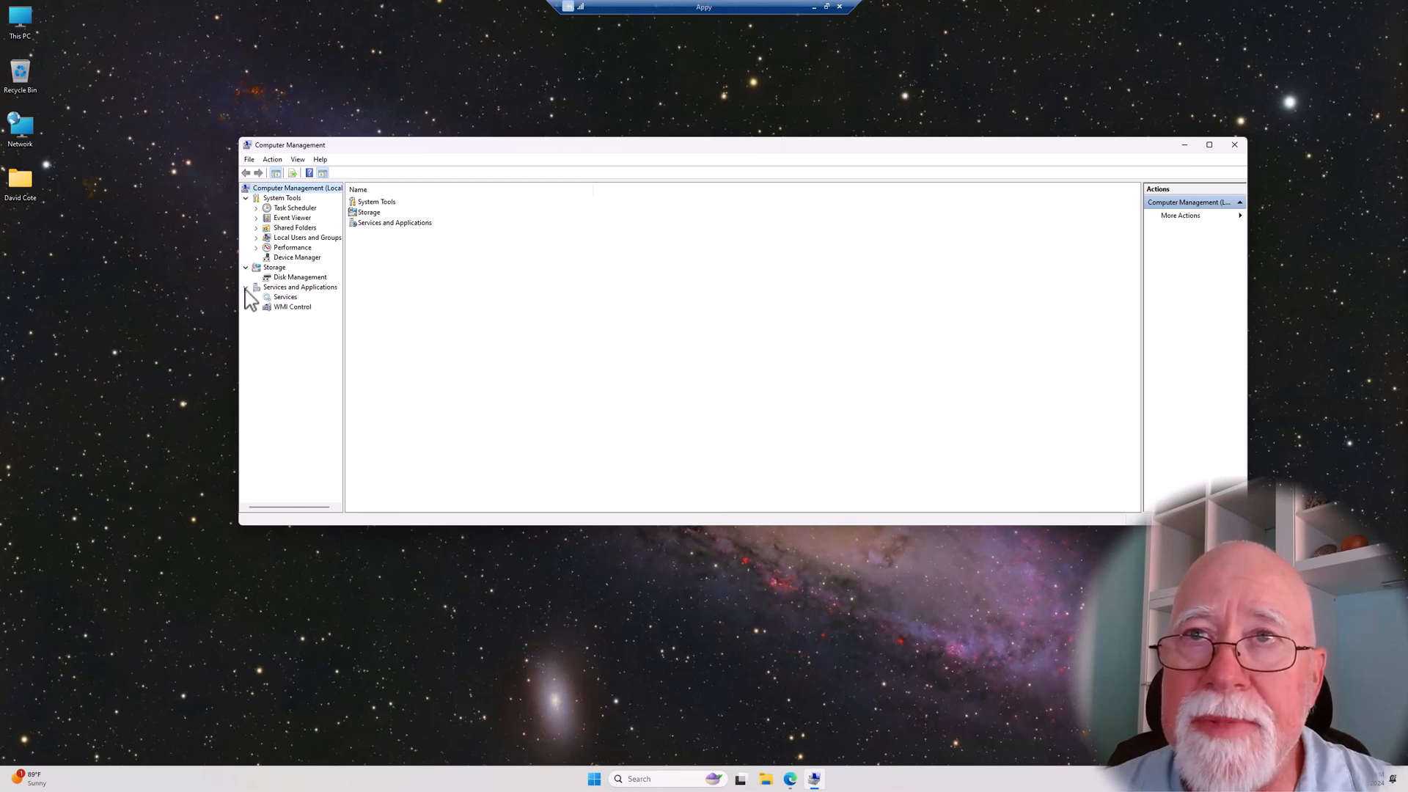
left_click(285, 296)
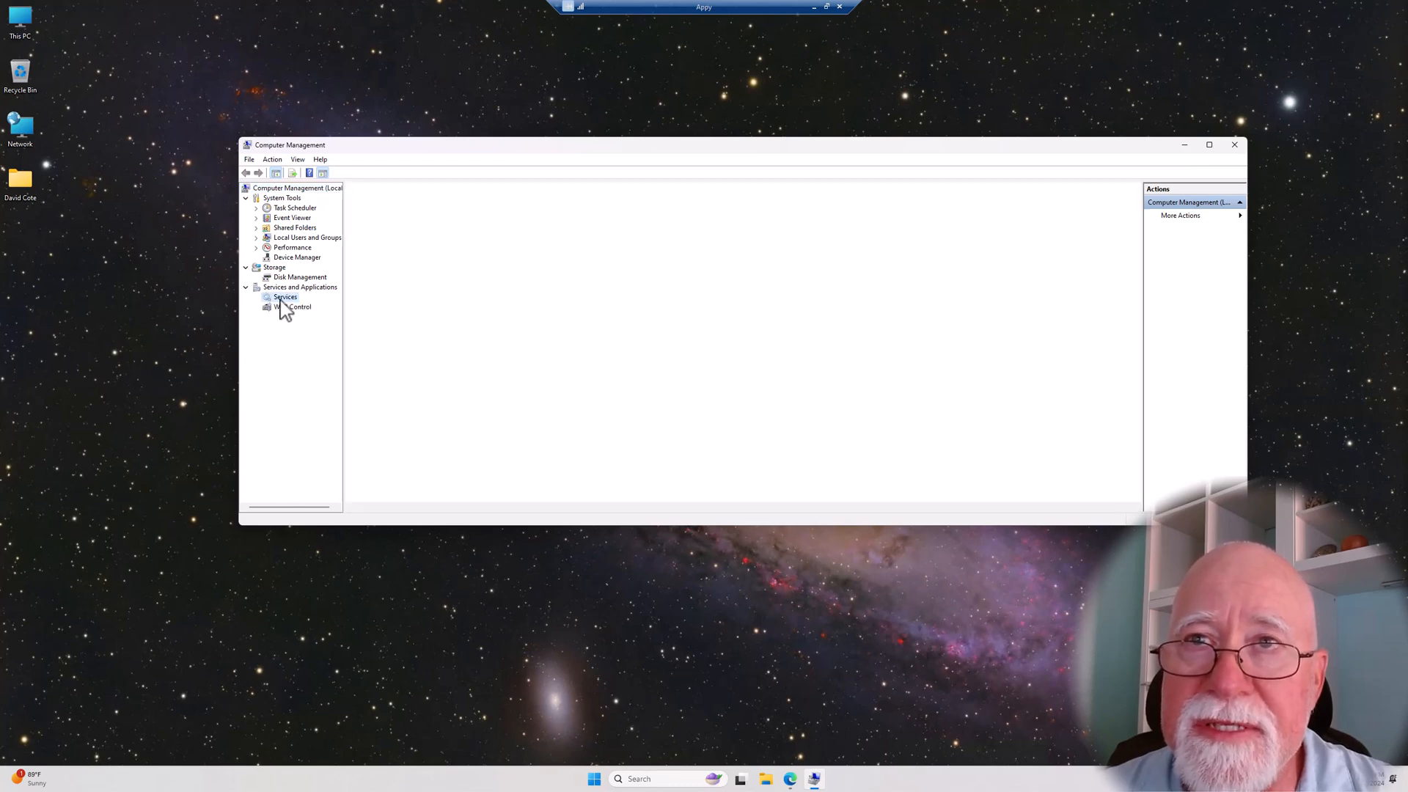
Step: Widen the Services columns and scroll down to the Windows Update entry
left_click(284, 296)
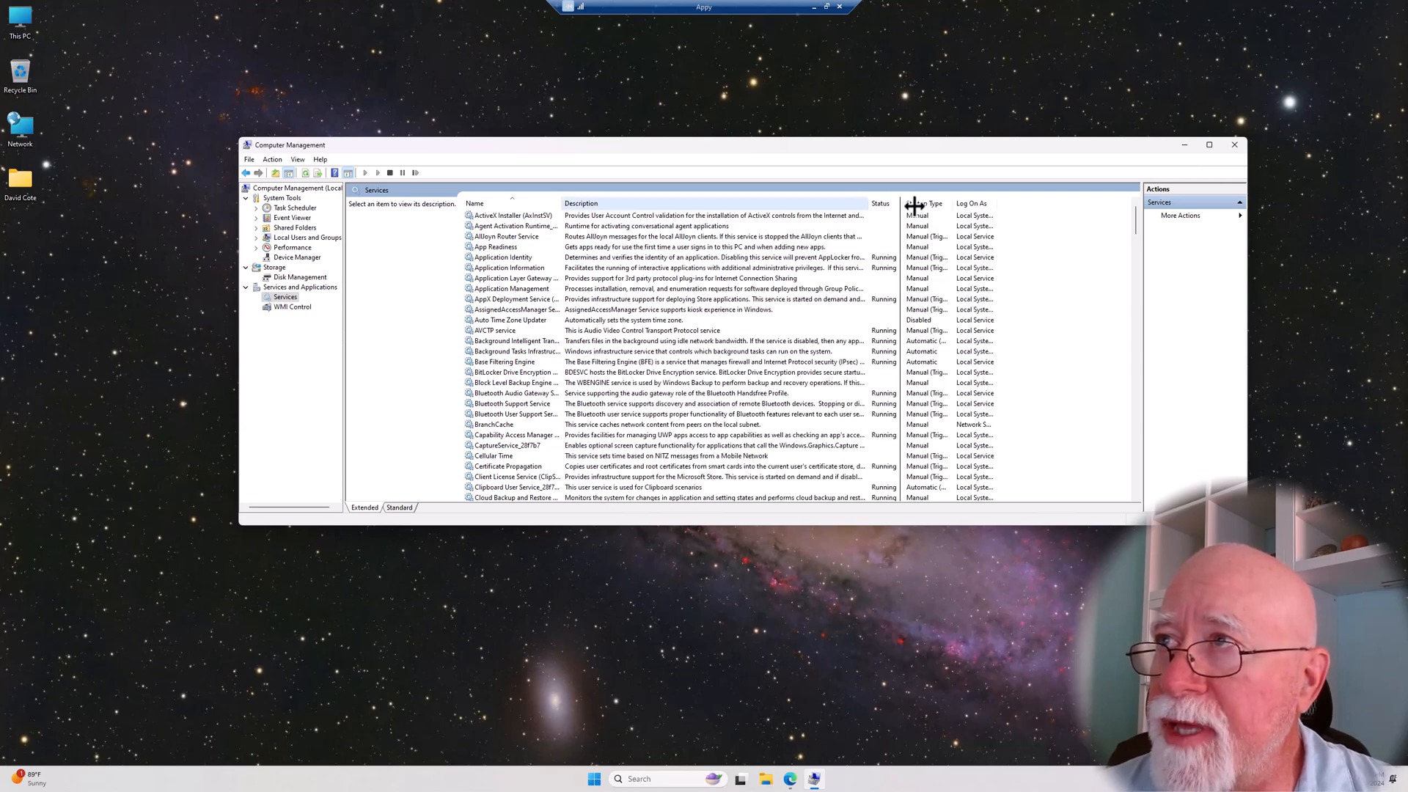
left_click_drag(906, 202, 969, 202)
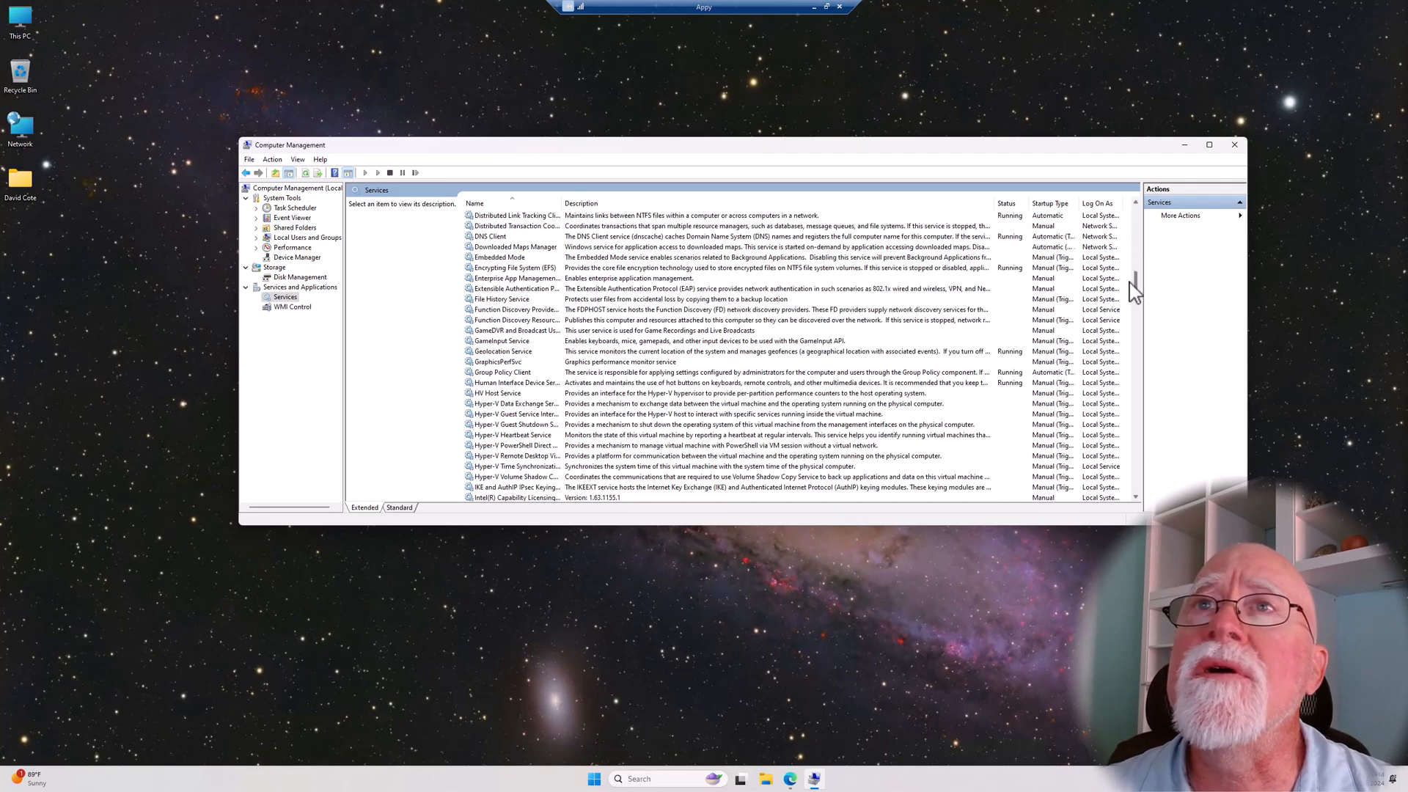
scroll("down", 3)
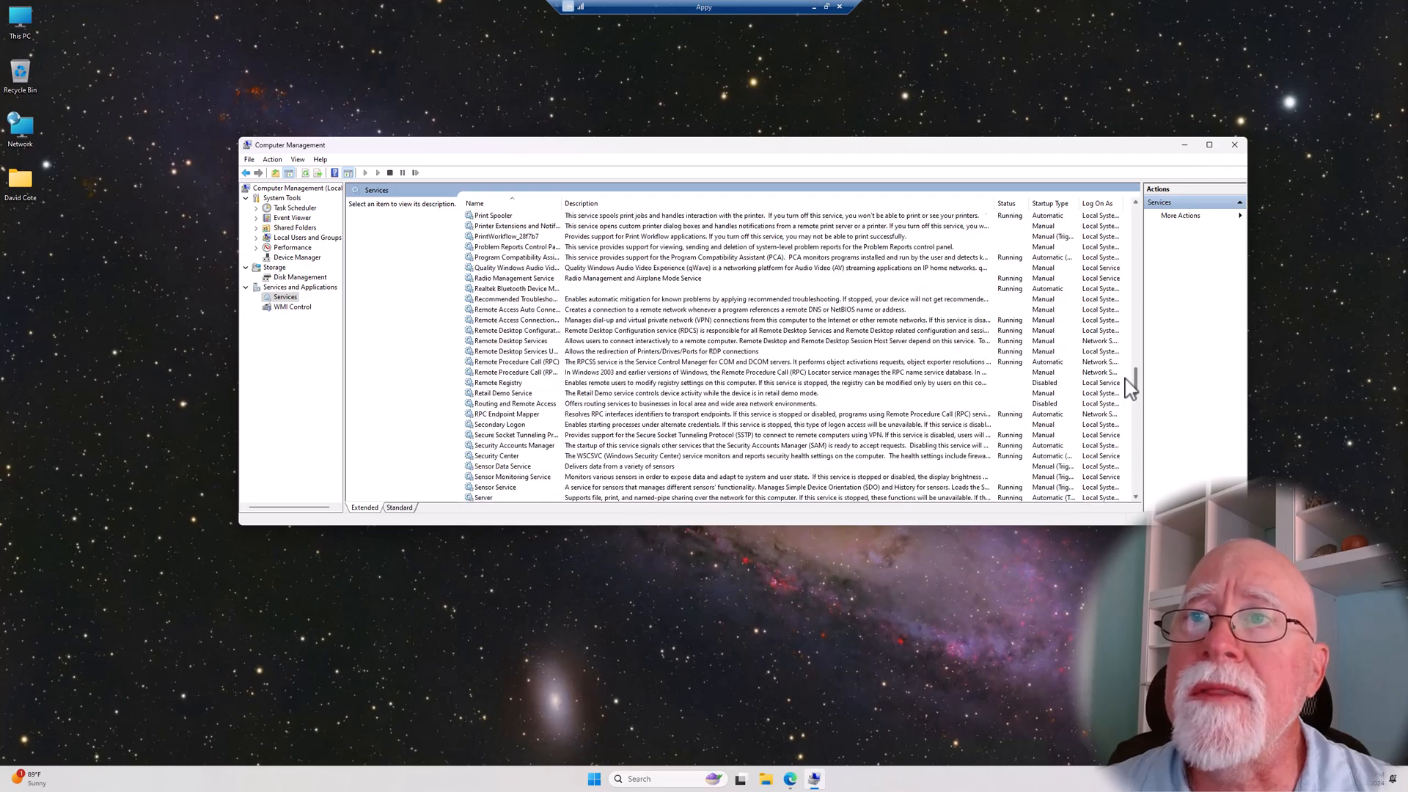
scroll("down", 3)
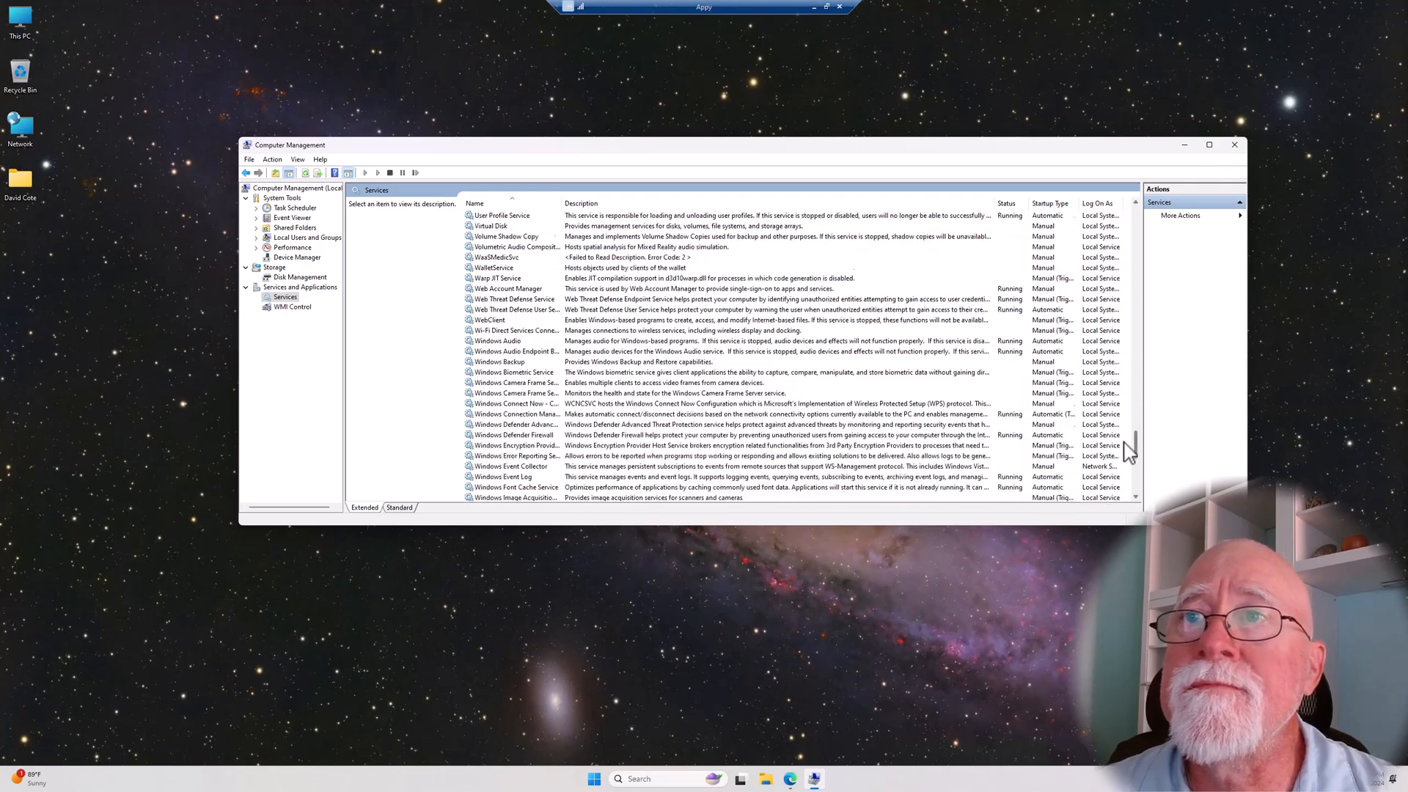
scroll("down", 3)
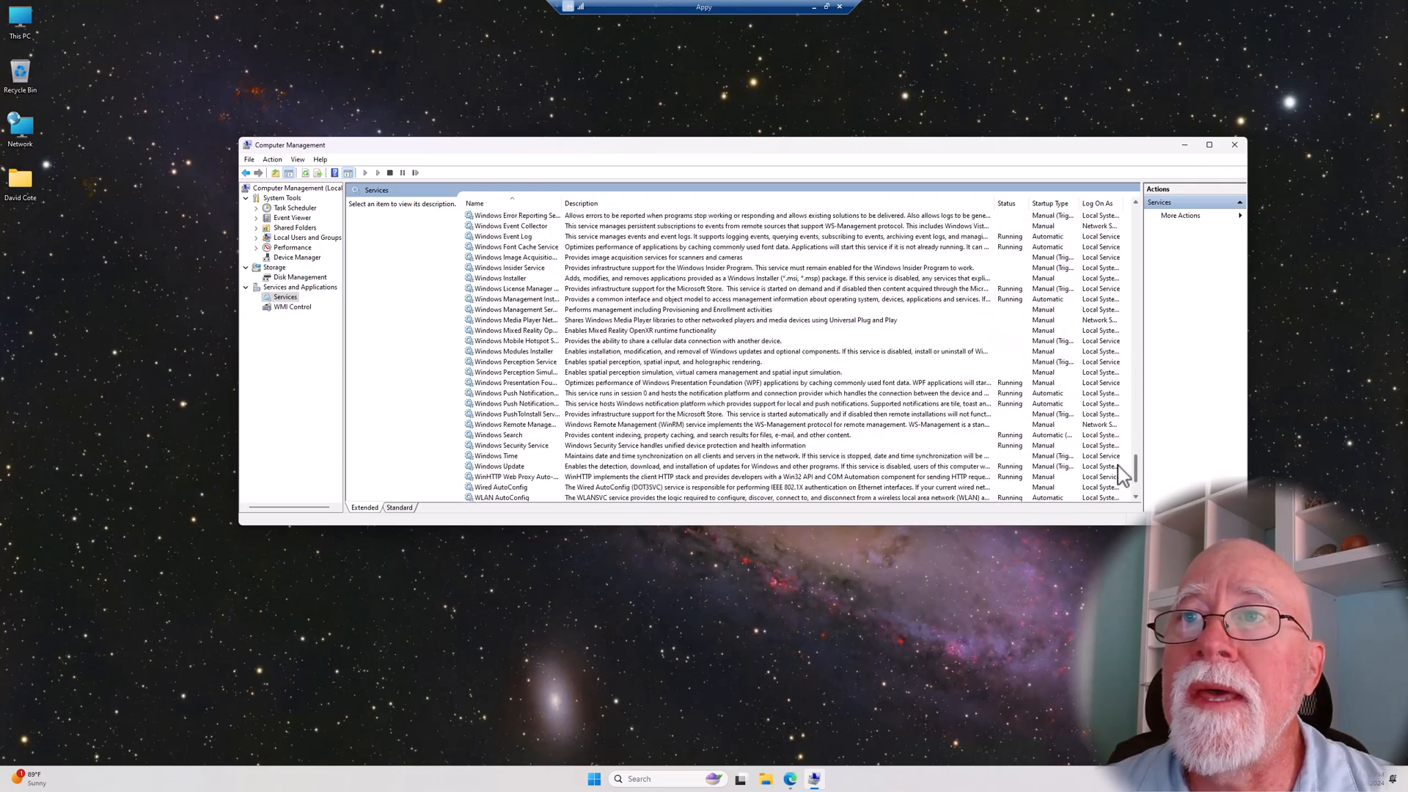
scroll("down", 3)
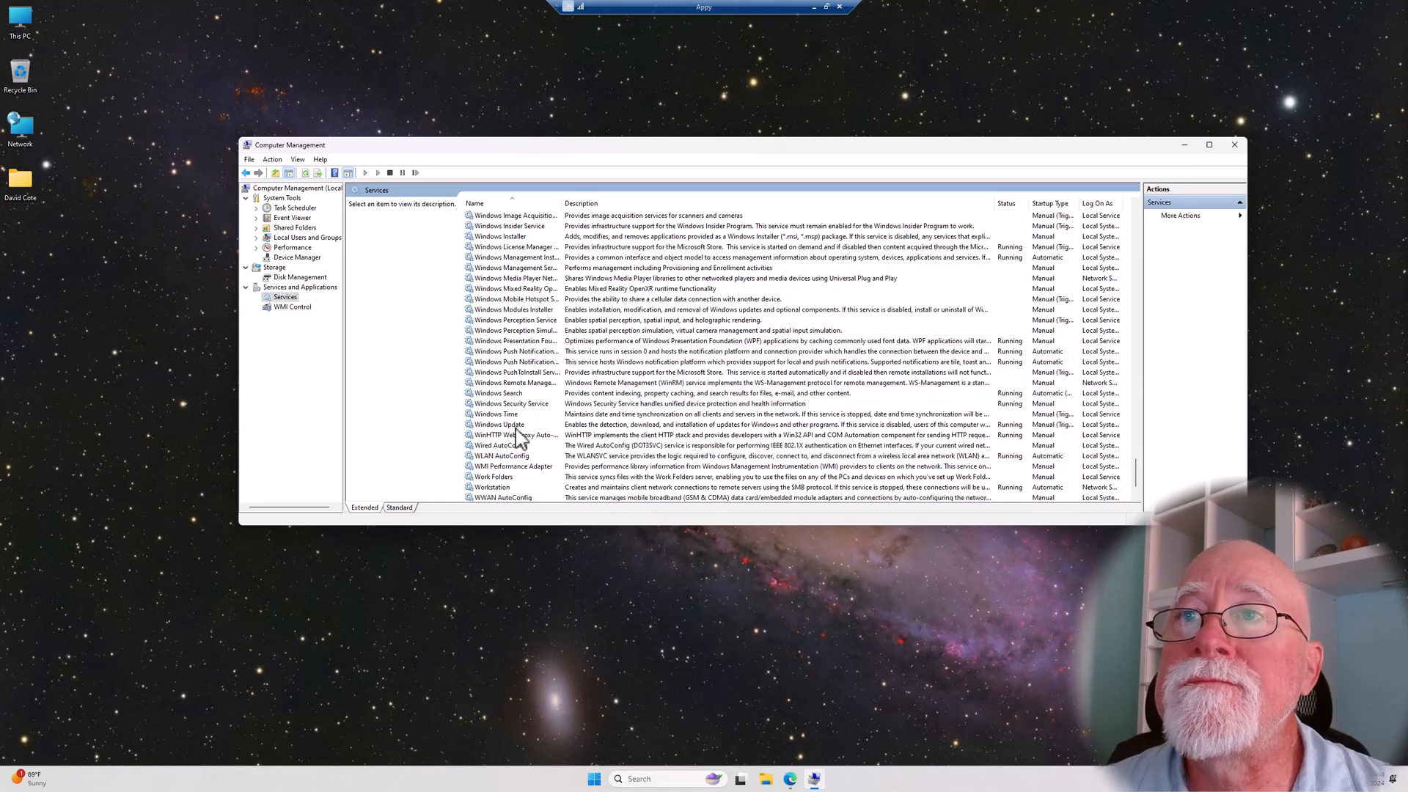
mouse_move(584, 440)
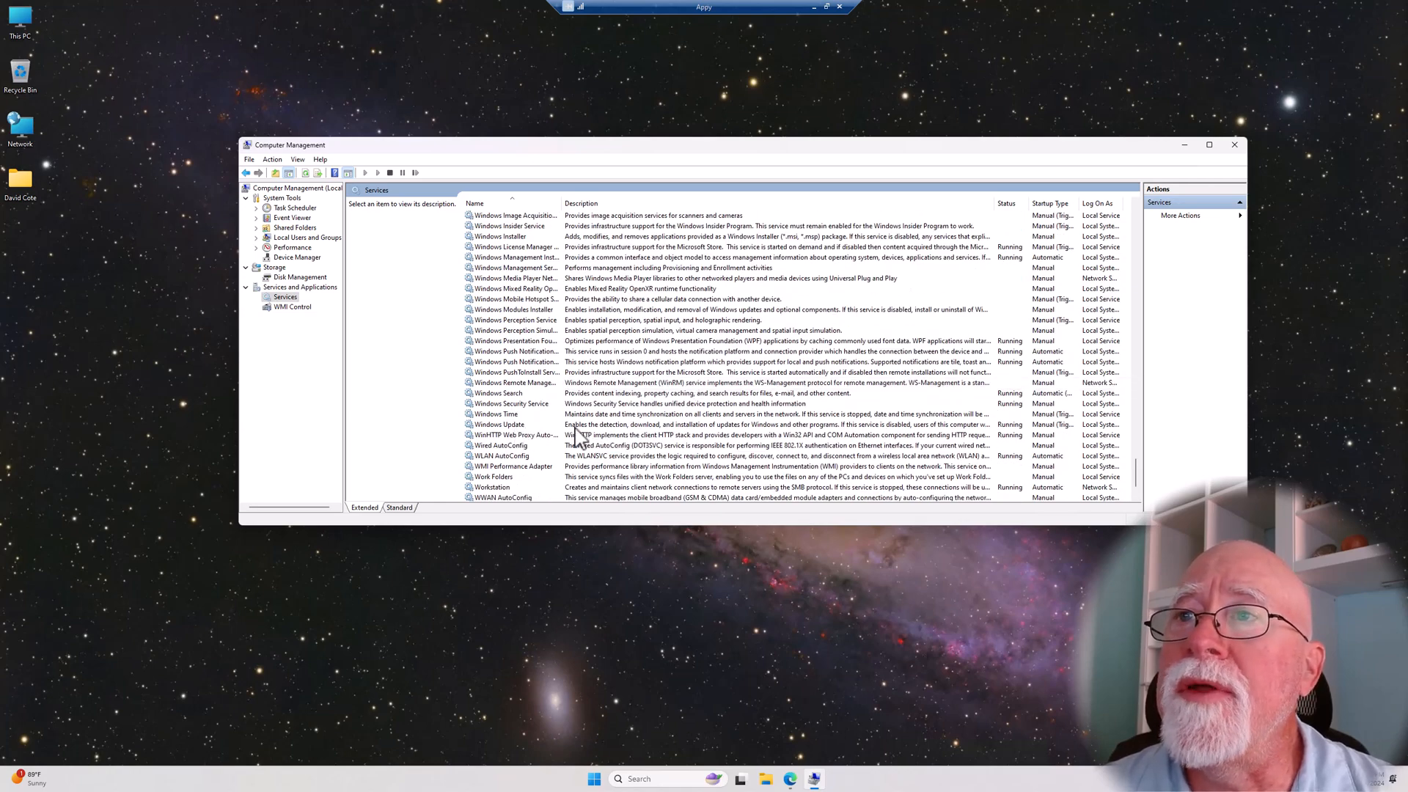
mouse_move(592, 423)
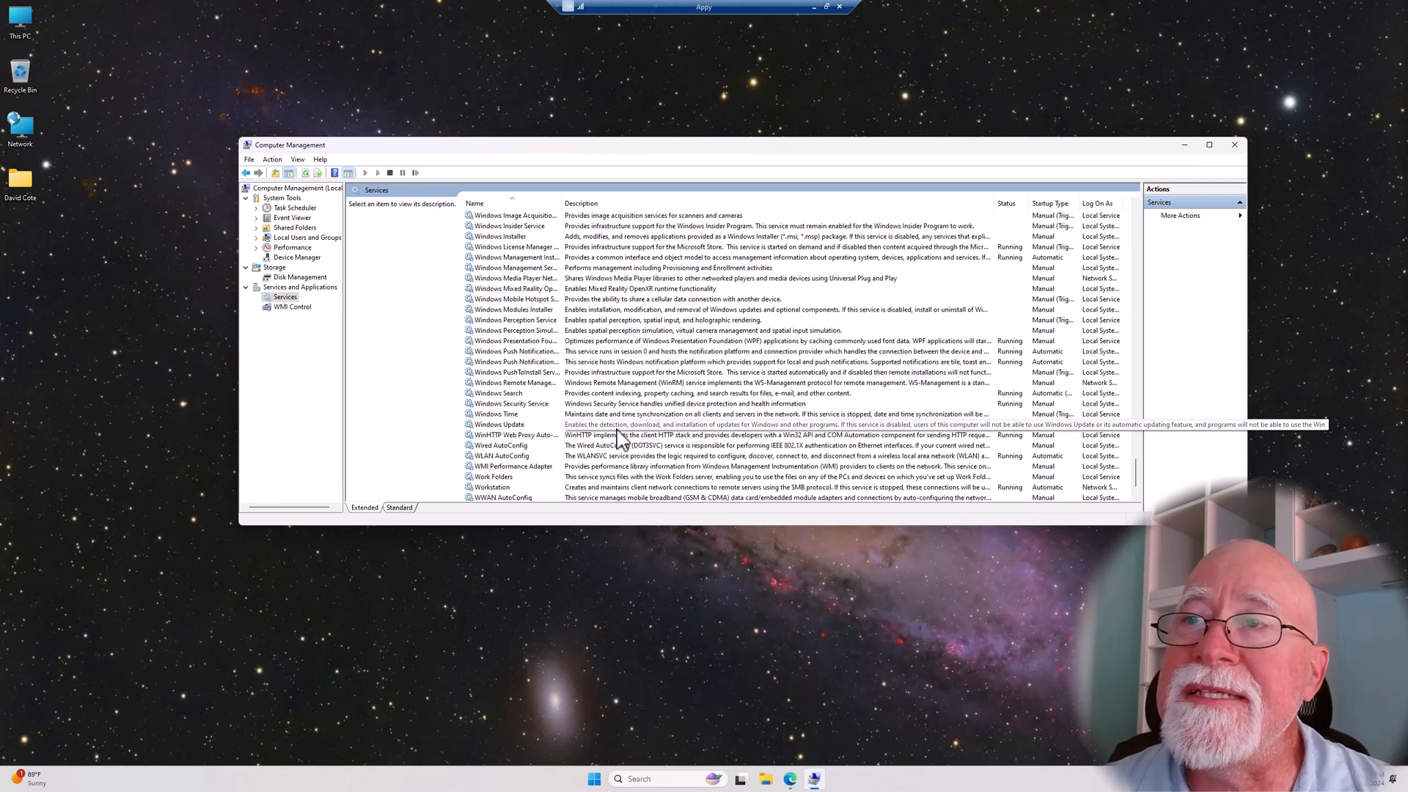
mouse_move(749, 439)
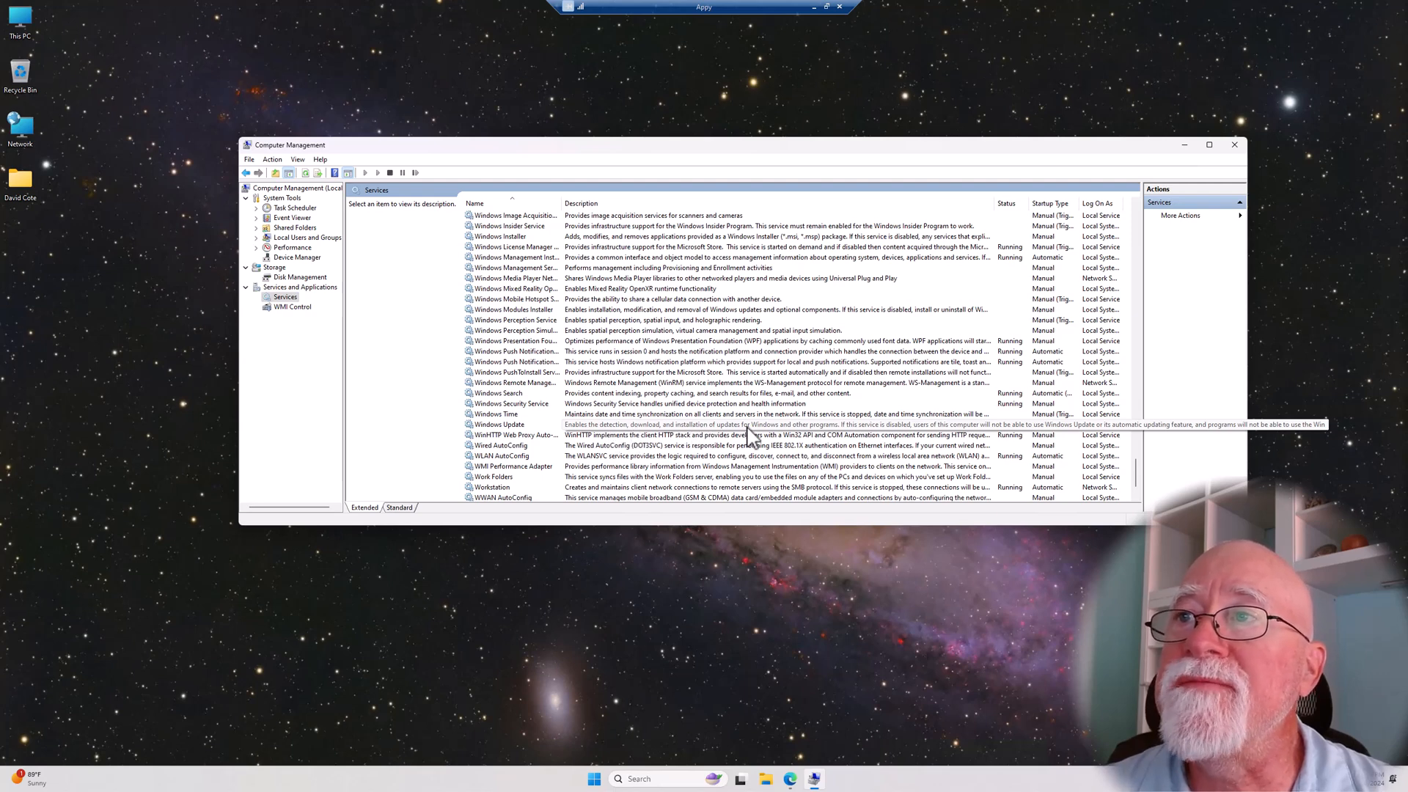
mouse_move(861, 439)
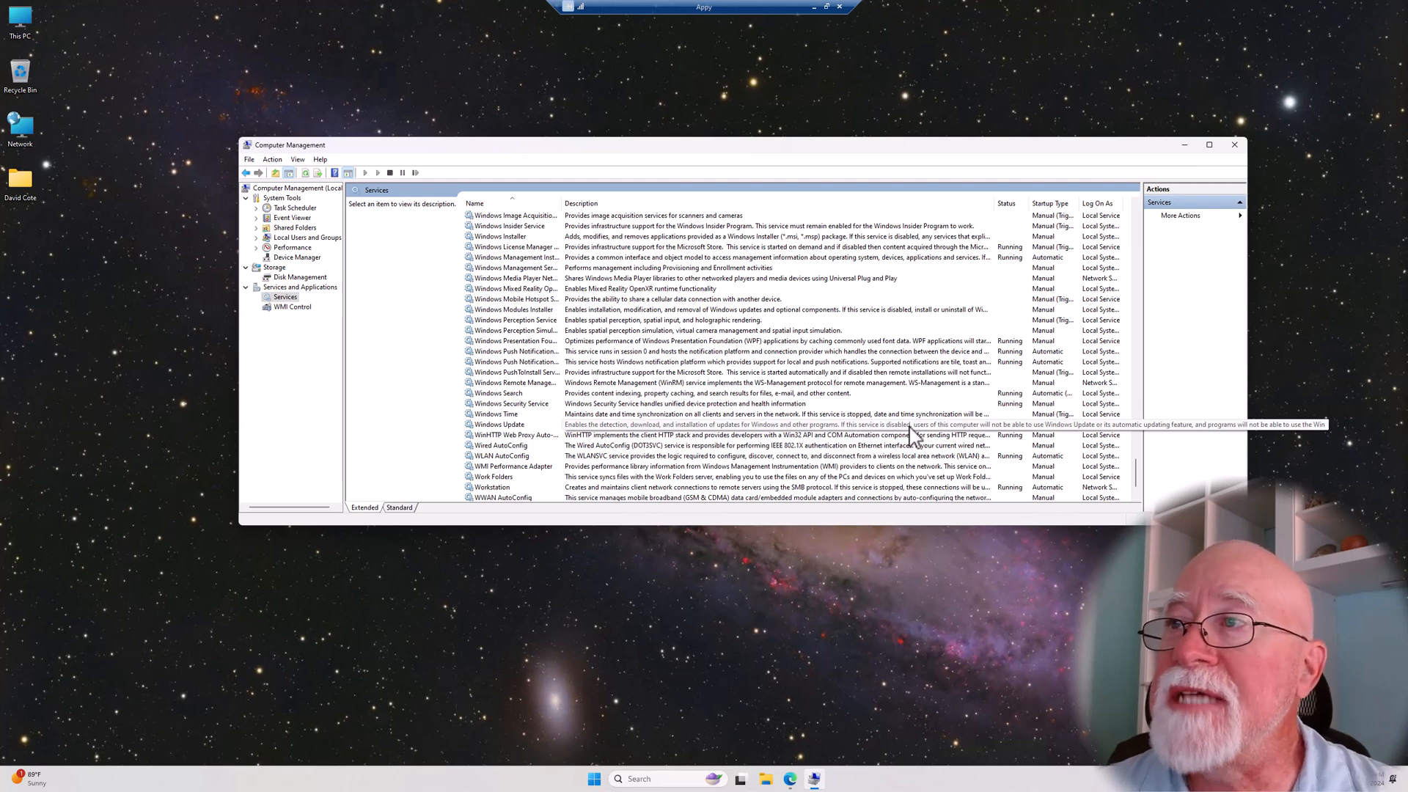
mouse_move(978, 439)
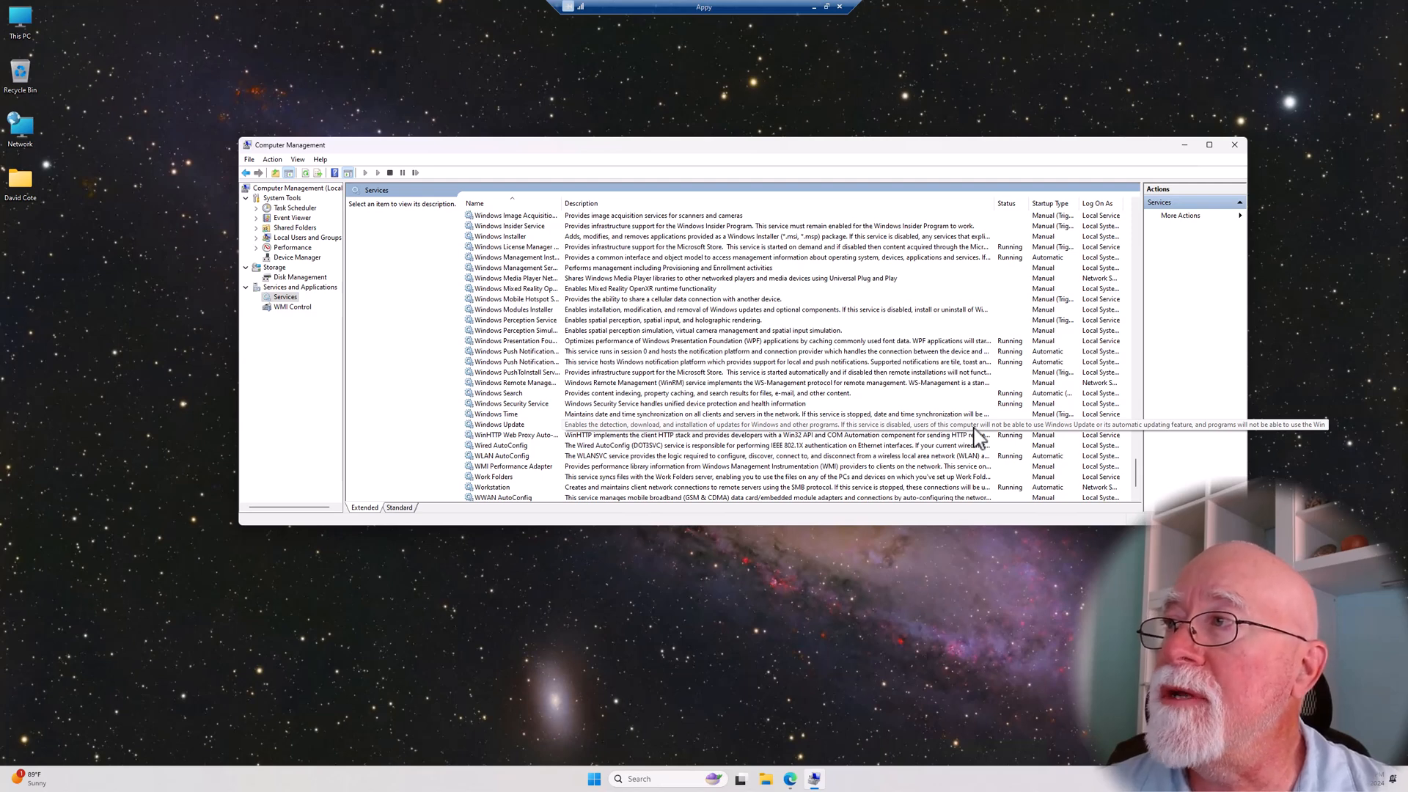
mouse_move(974, 437)
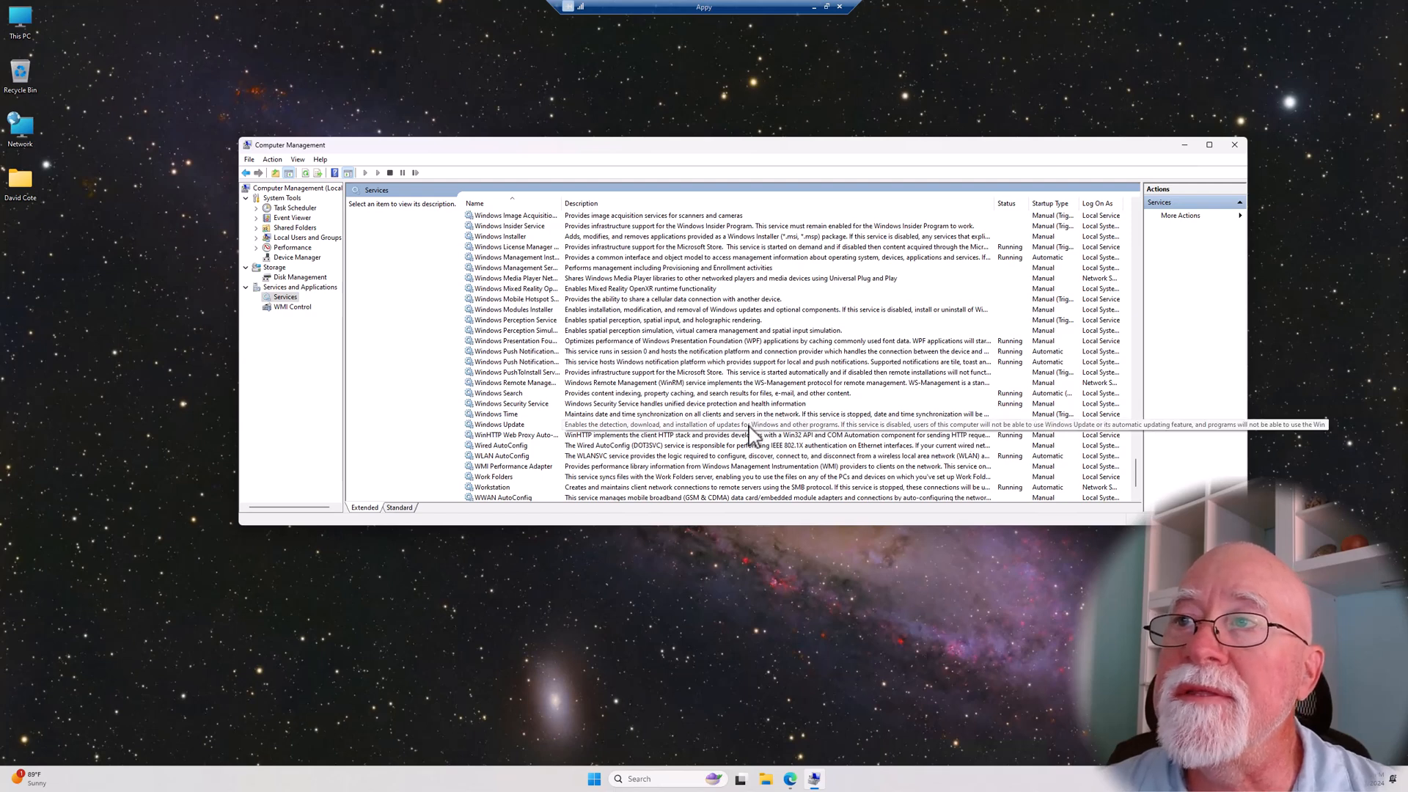
mouse_move(756, 435)
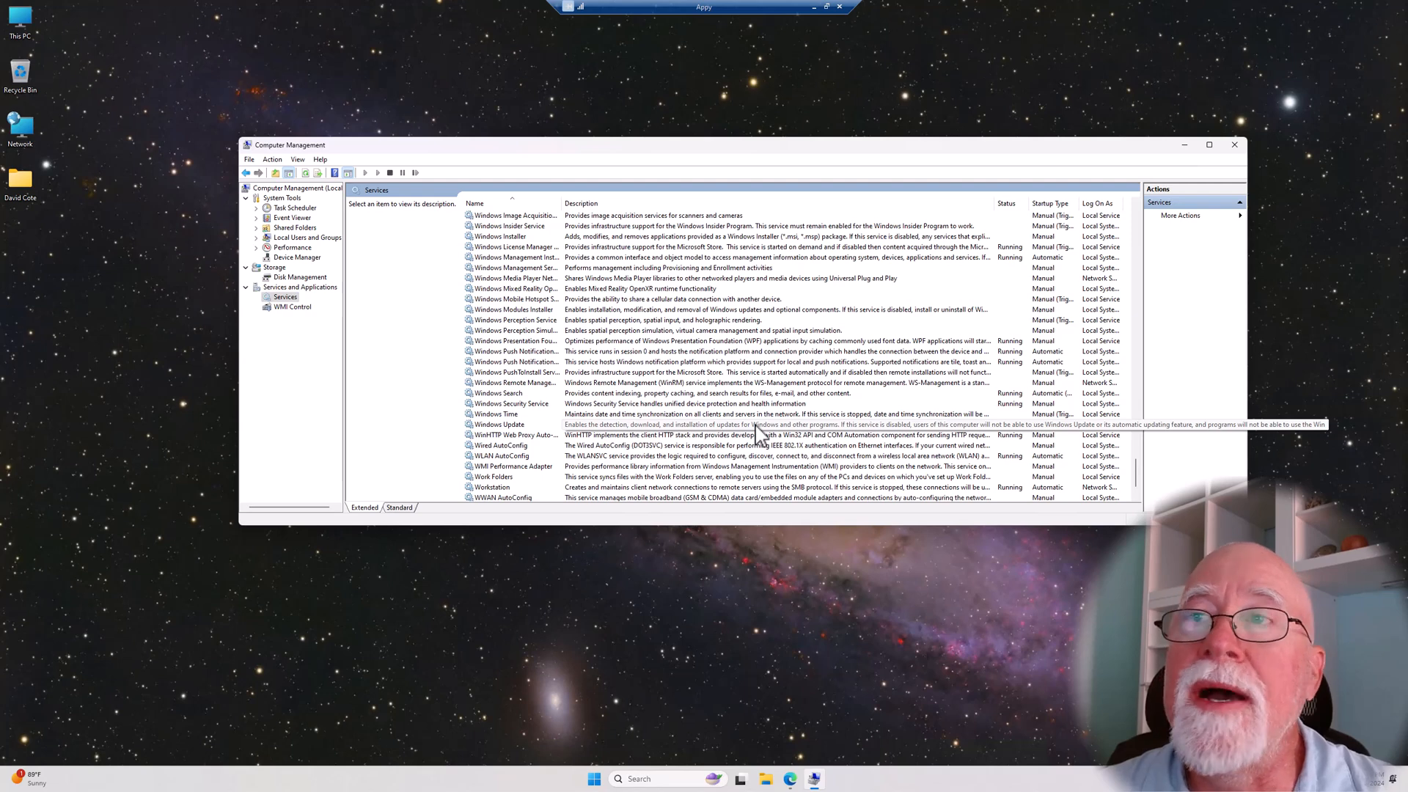
Step: Stop the Windows Update service from its properties dialog
left_click(498, 424)
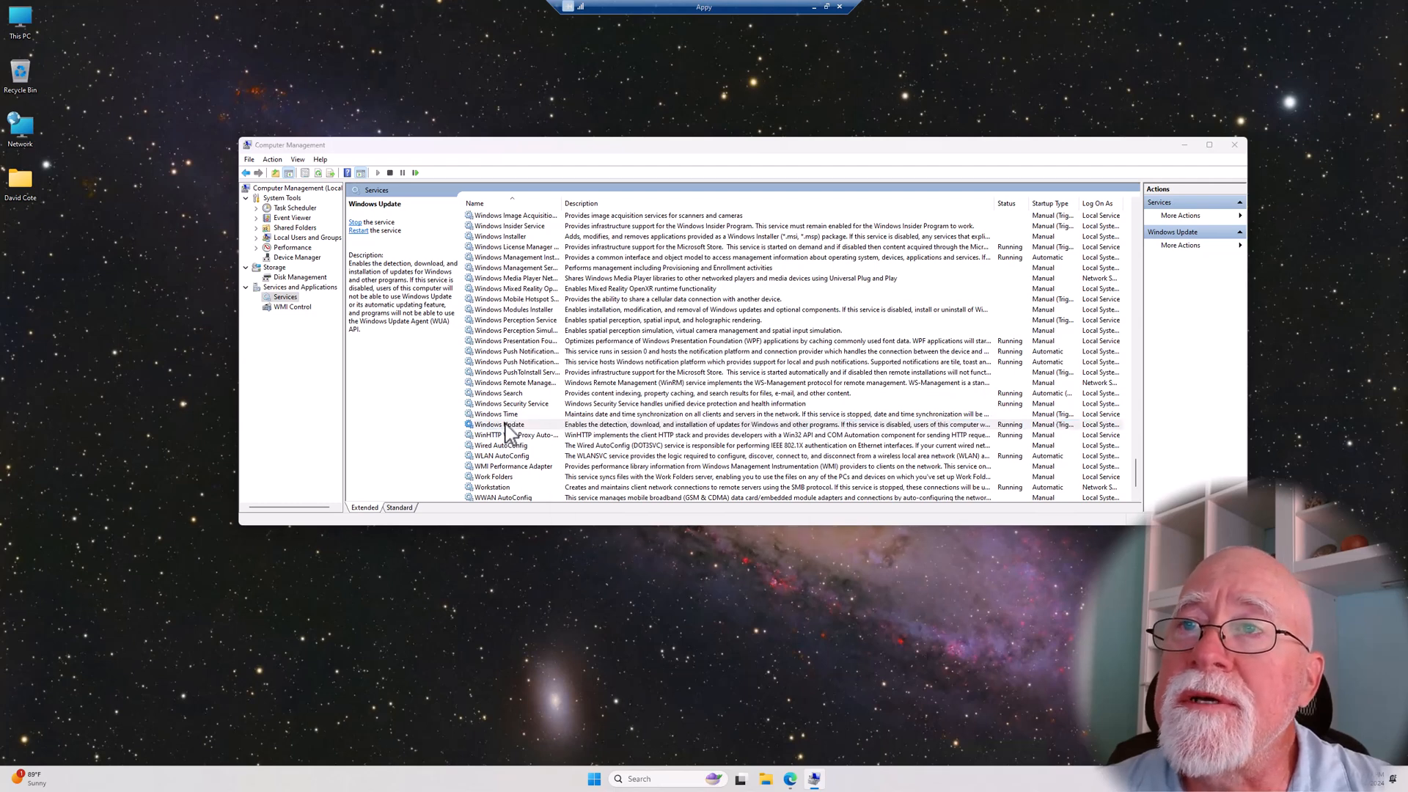
double_click(502, 422)
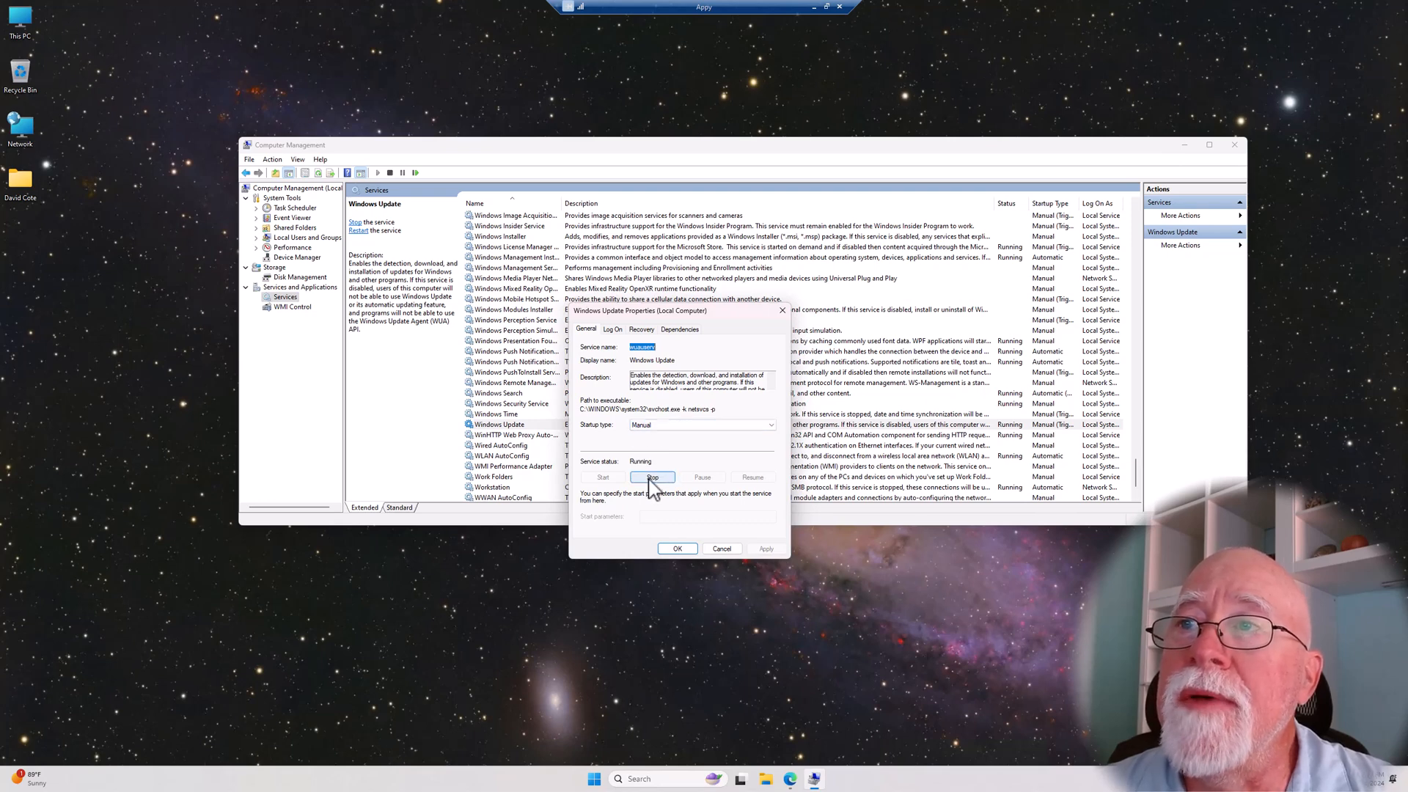
left_click(652, 477)
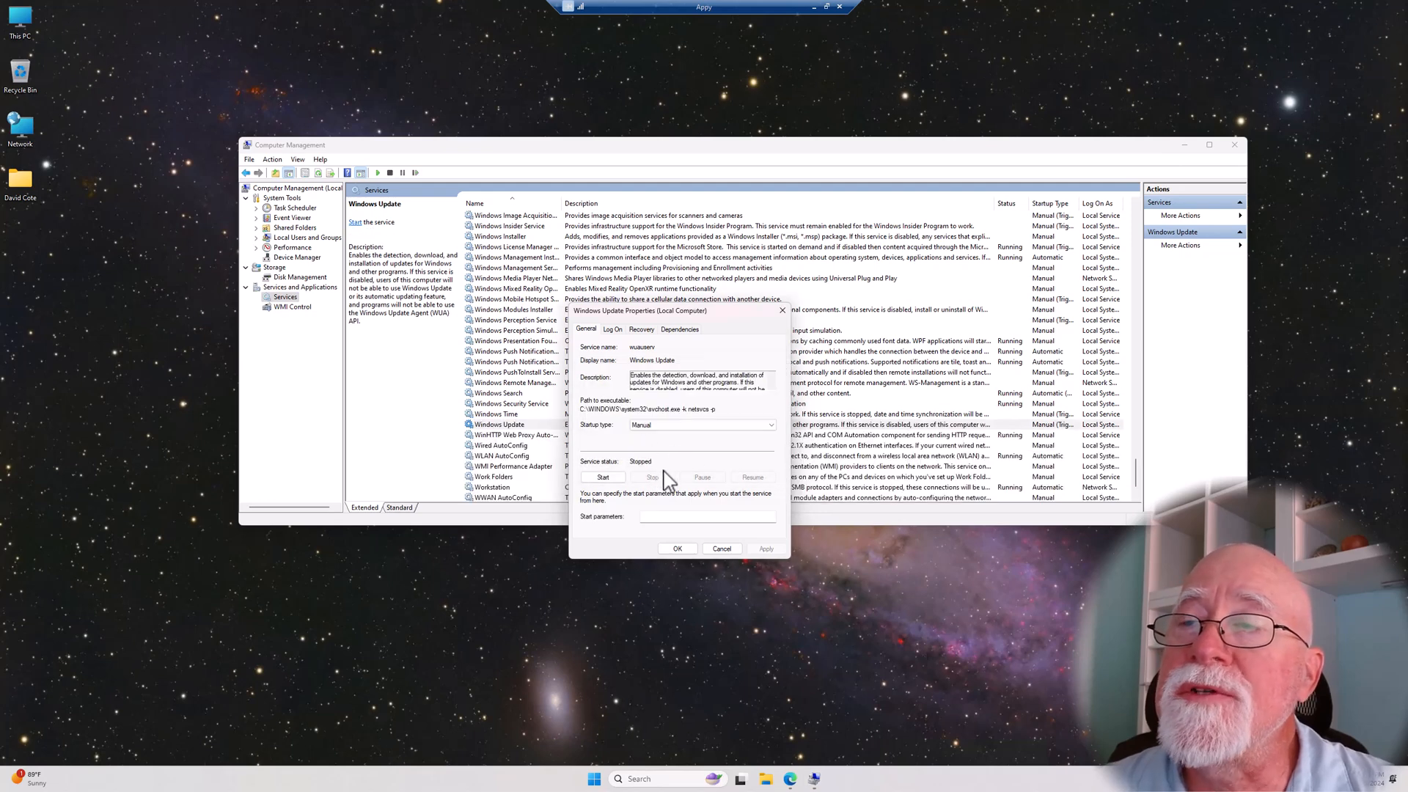
mouse_move(666, 470)
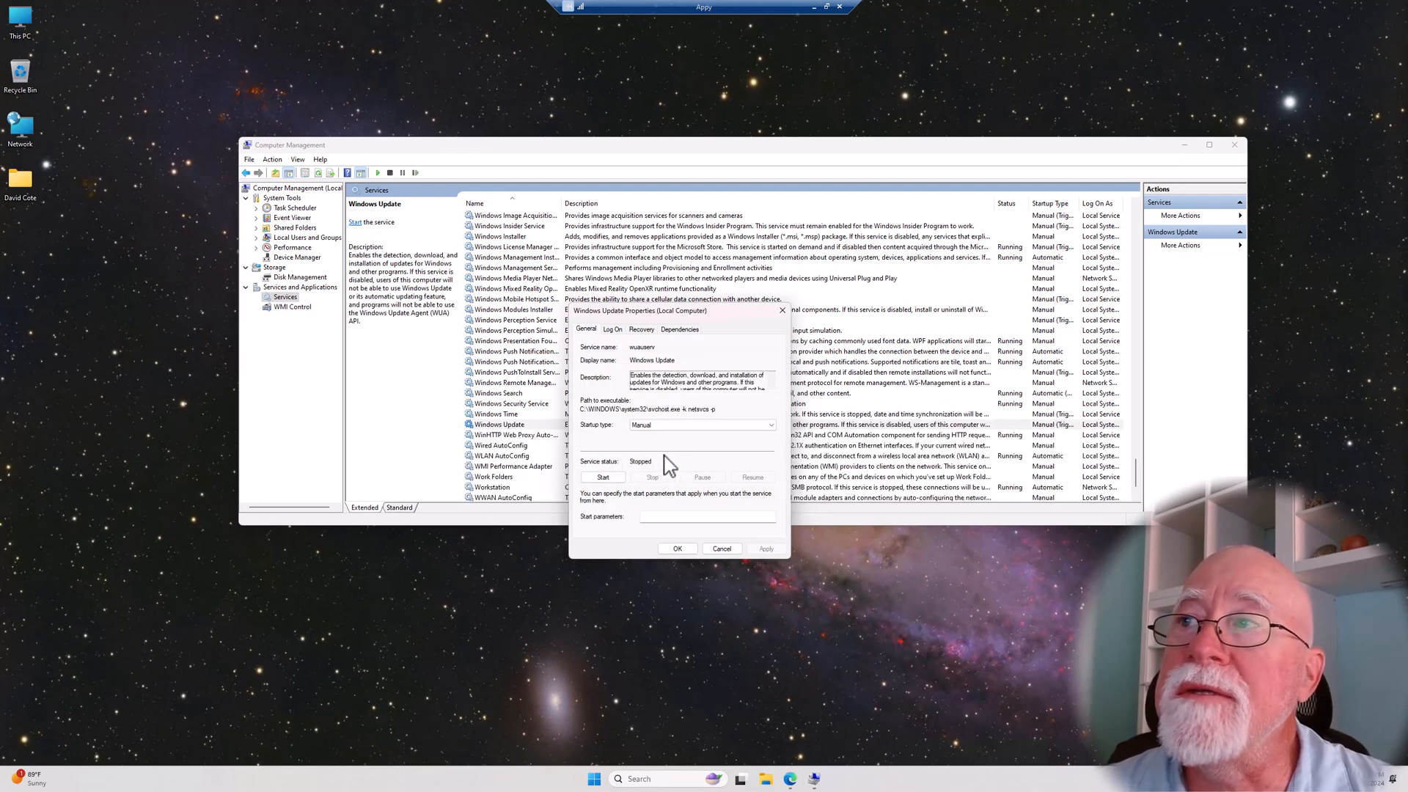
mouse_move(752, 445)
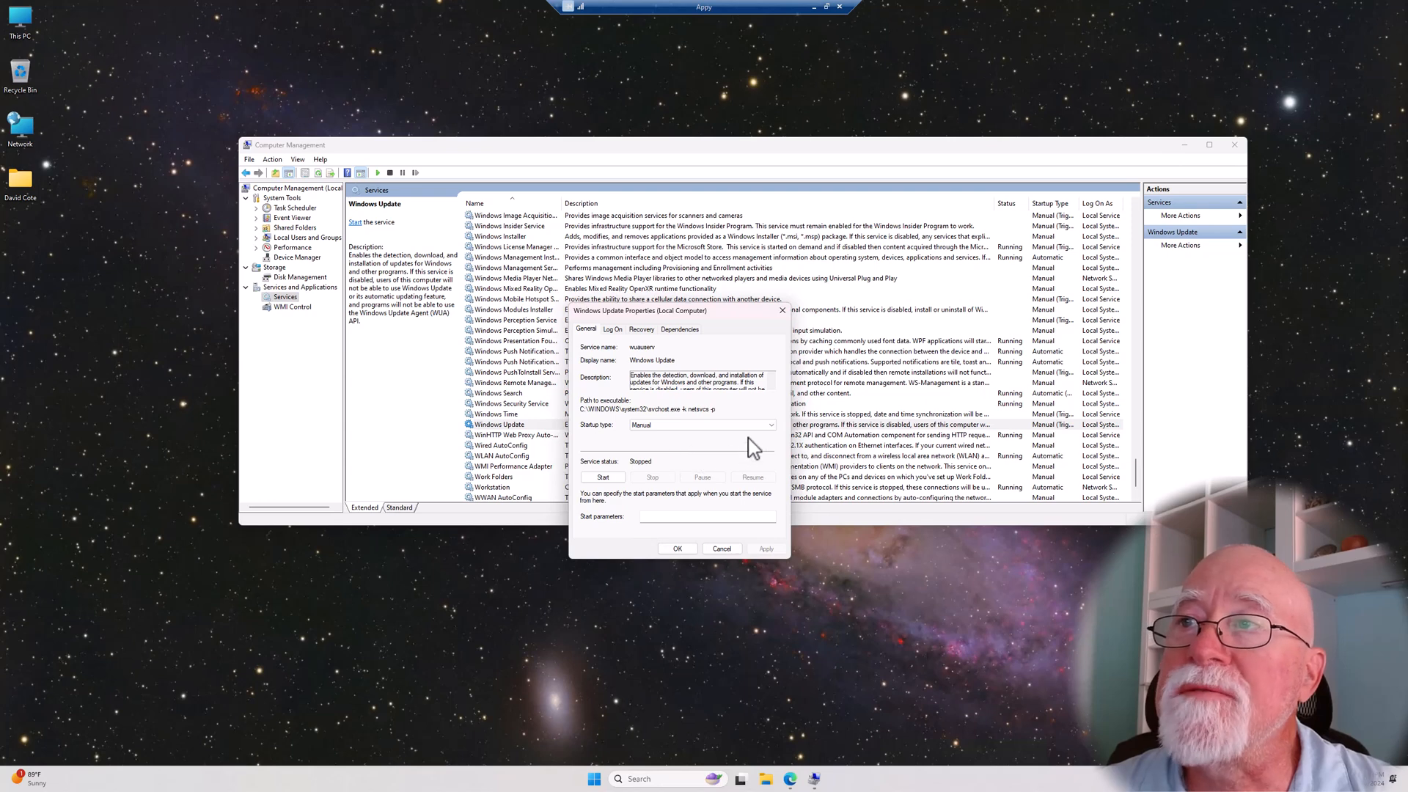
Step: Set Windows Update's startup type to Disabled and save the change
left_click(769, 425)
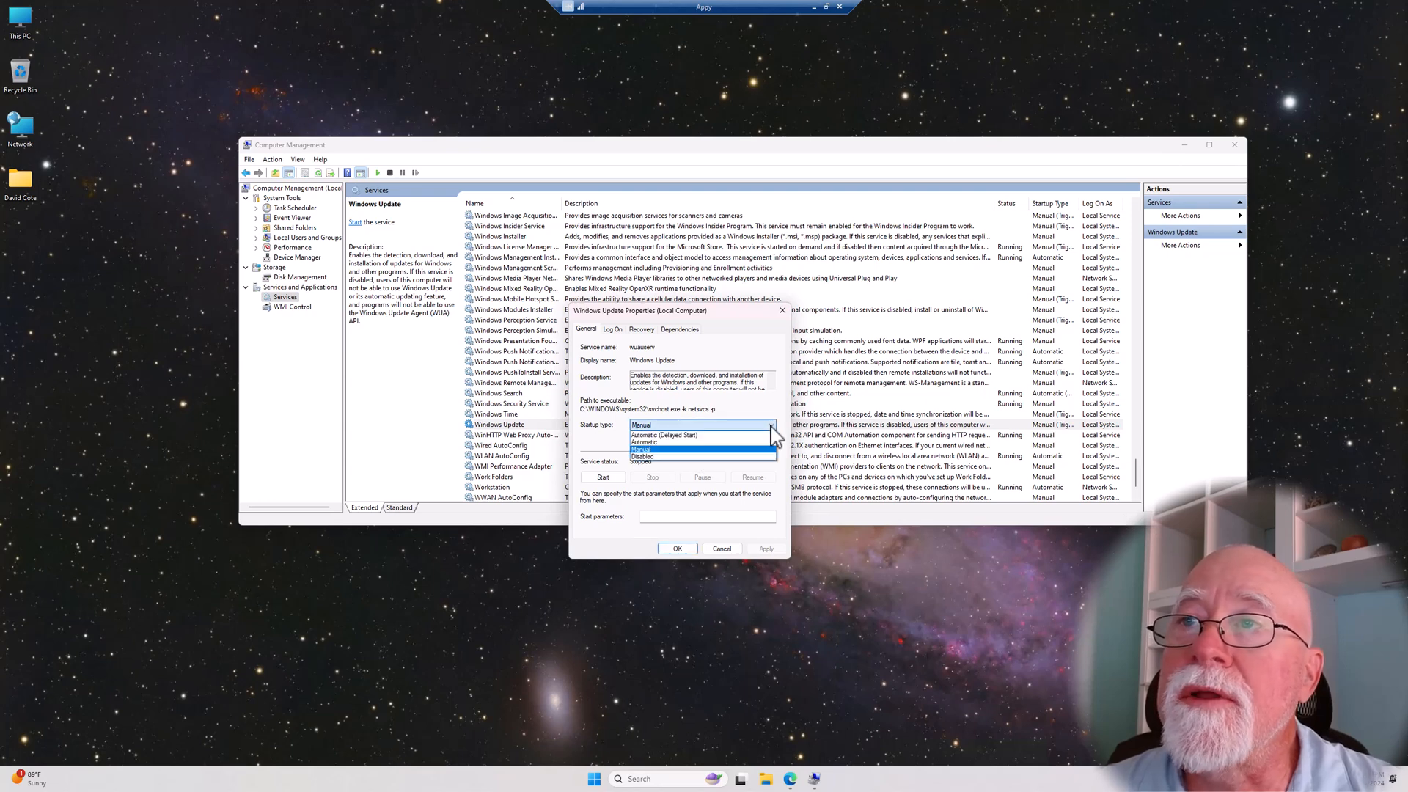
mouse_move(643, 458)
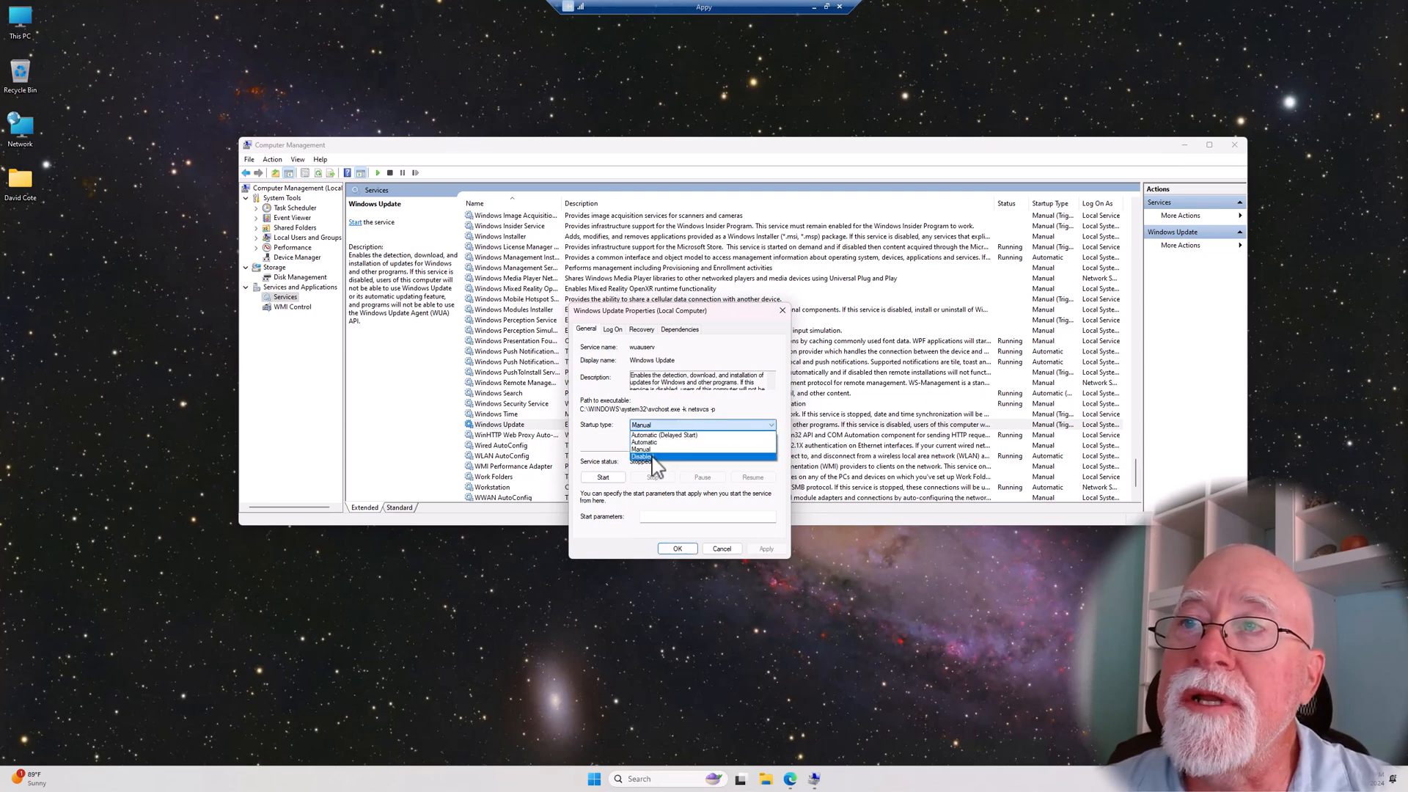
left_click(644, 456)
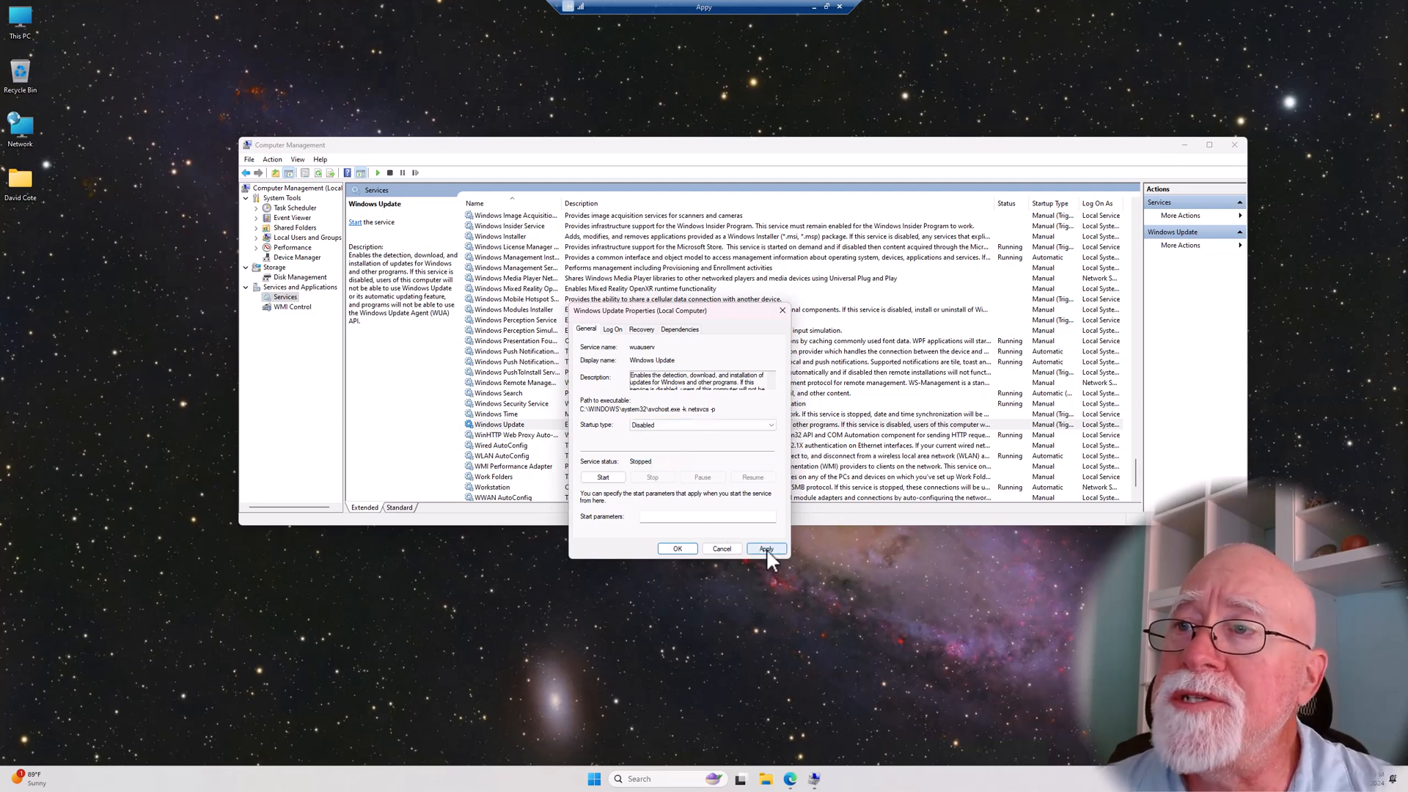
left_click(766, 549)
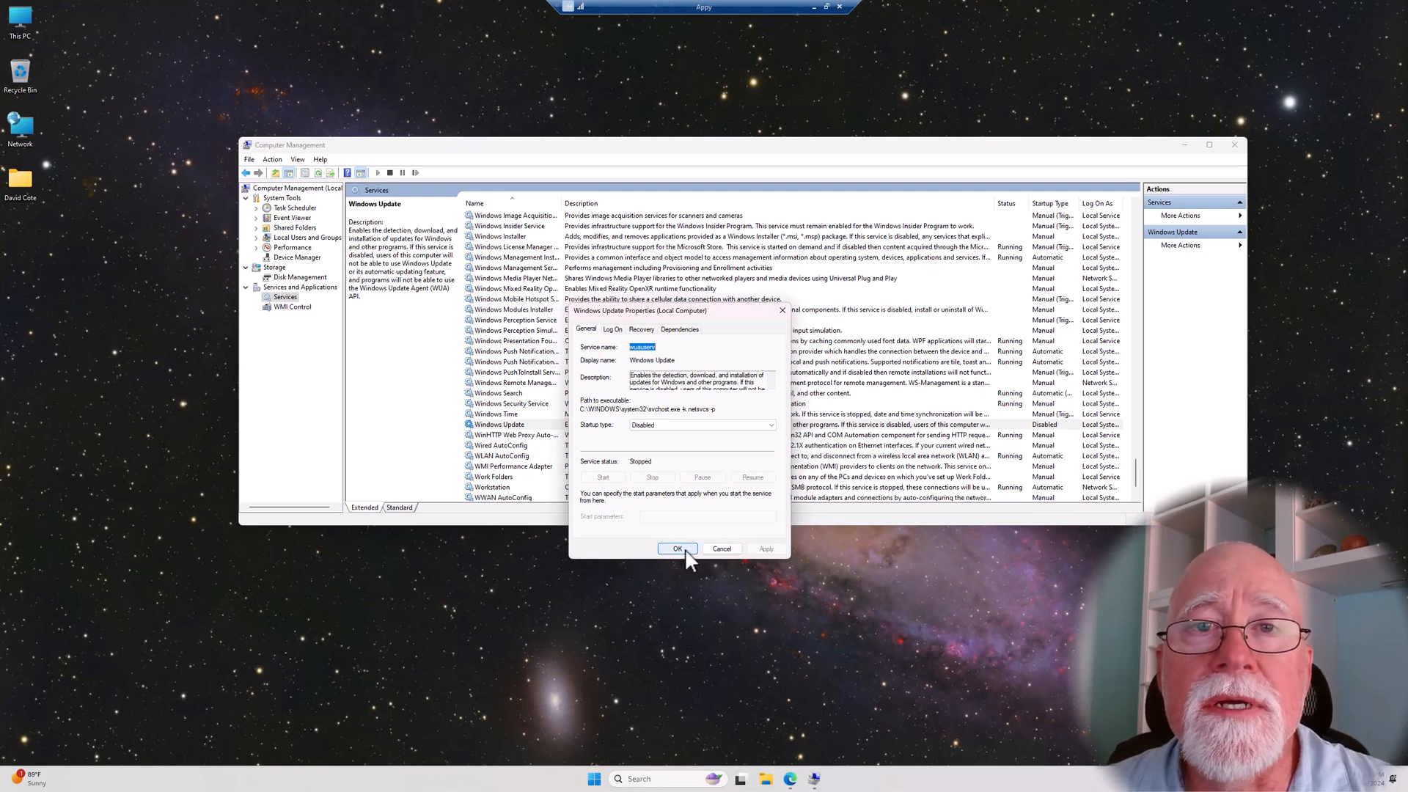
left_click(676, 548)
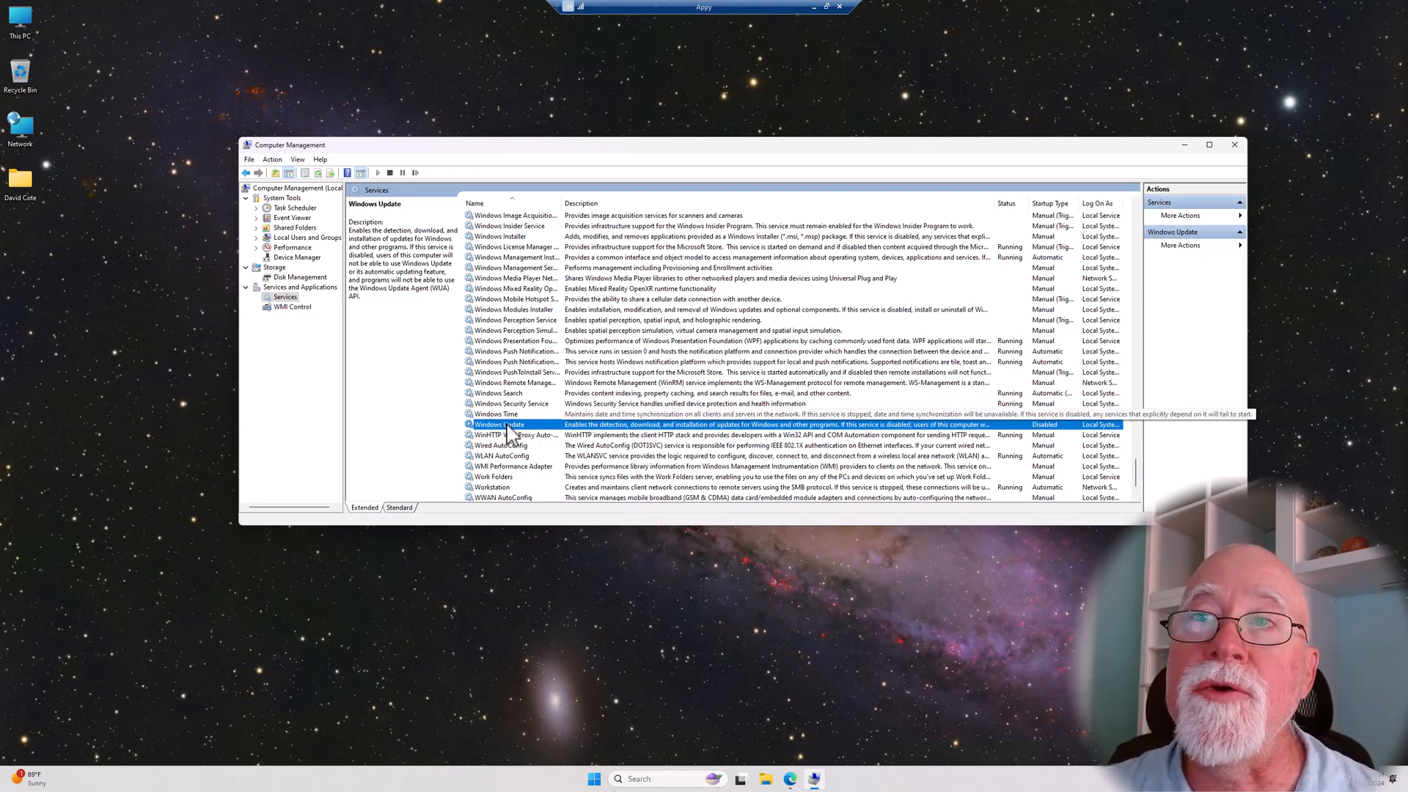
Step: Set Windows Update back to Manual, start it, then stop it again
double_click(490, 424)
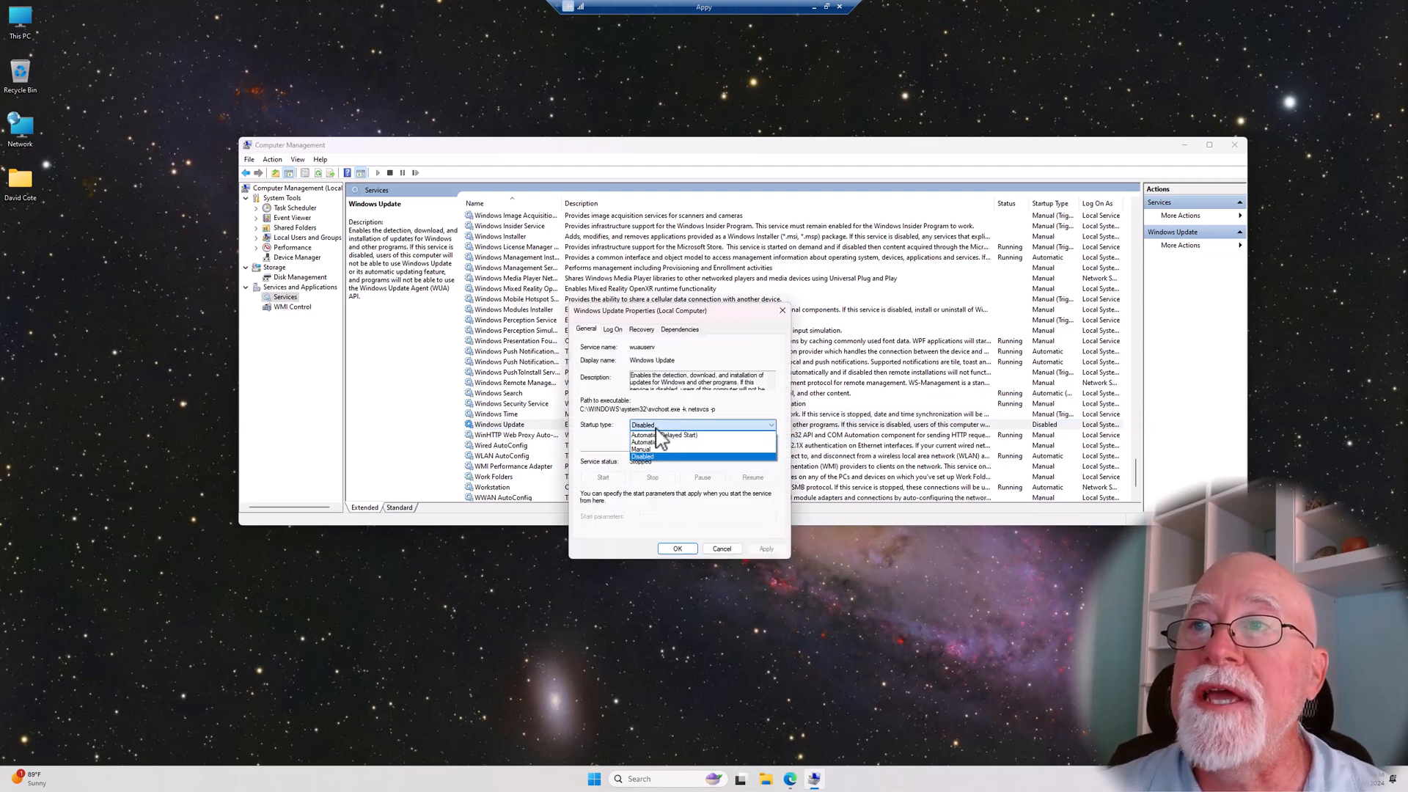
left_click(642, 449)
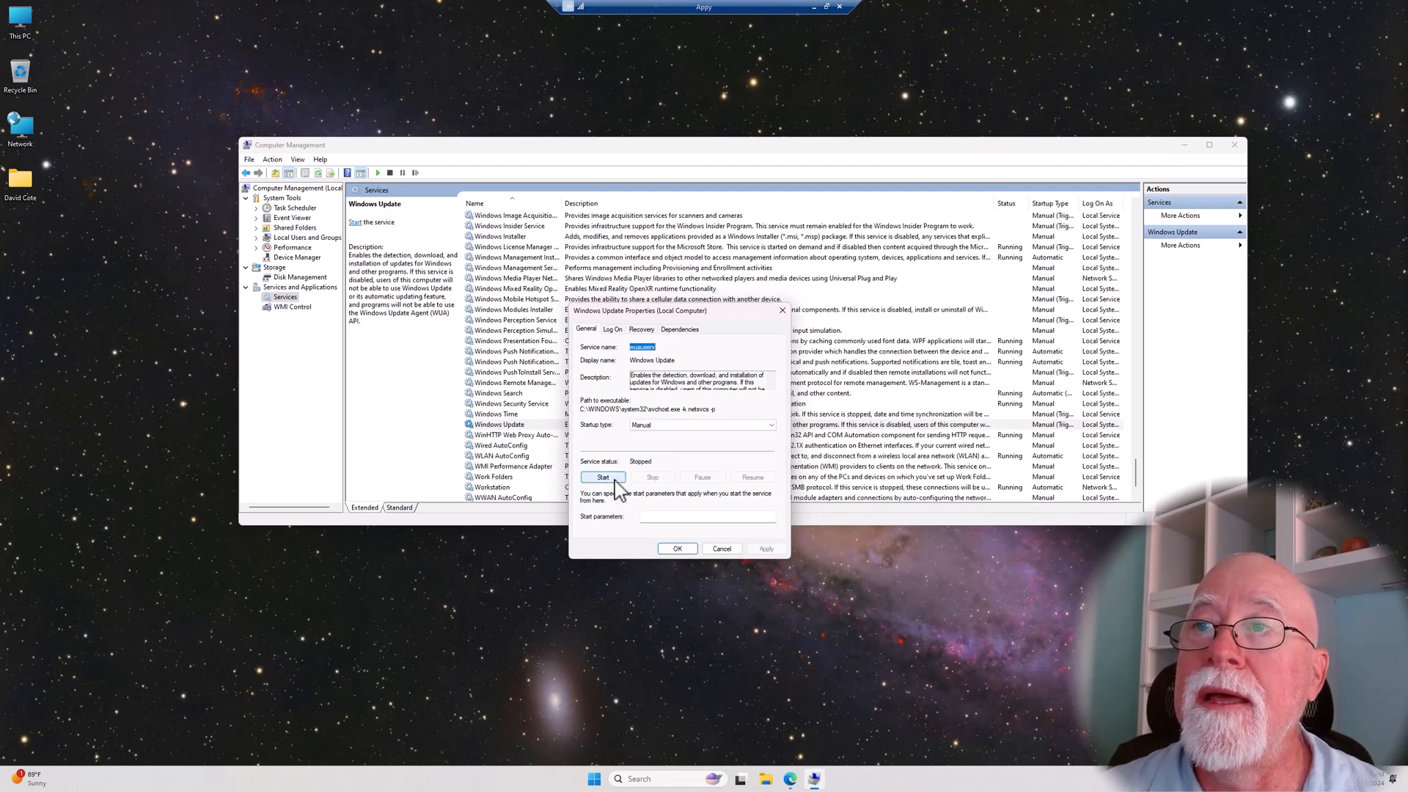
left_click(603, 477)
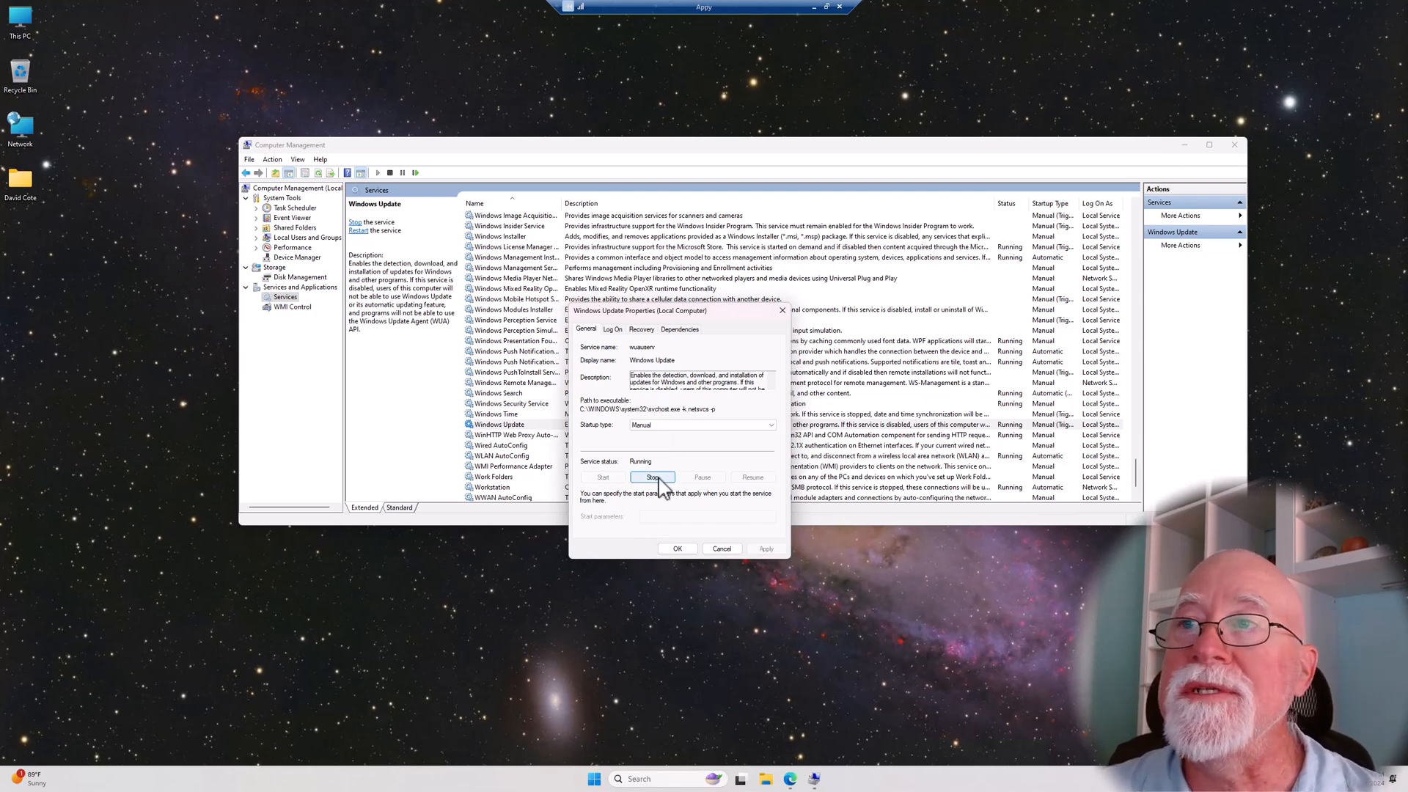
left_click(653, 477)
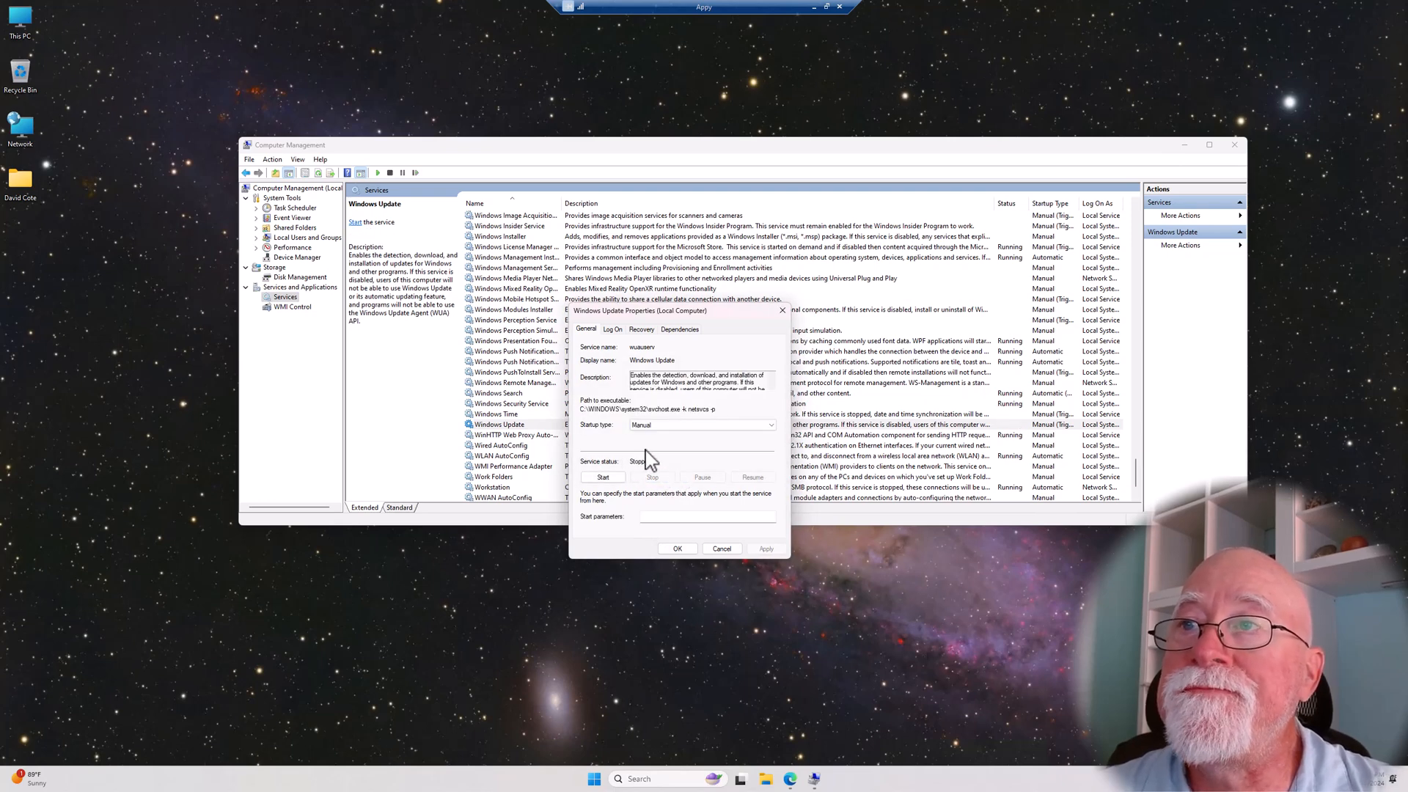
Step: Set the startup type to Disabled, save it, and close Computer Management
left_click(770, 426)
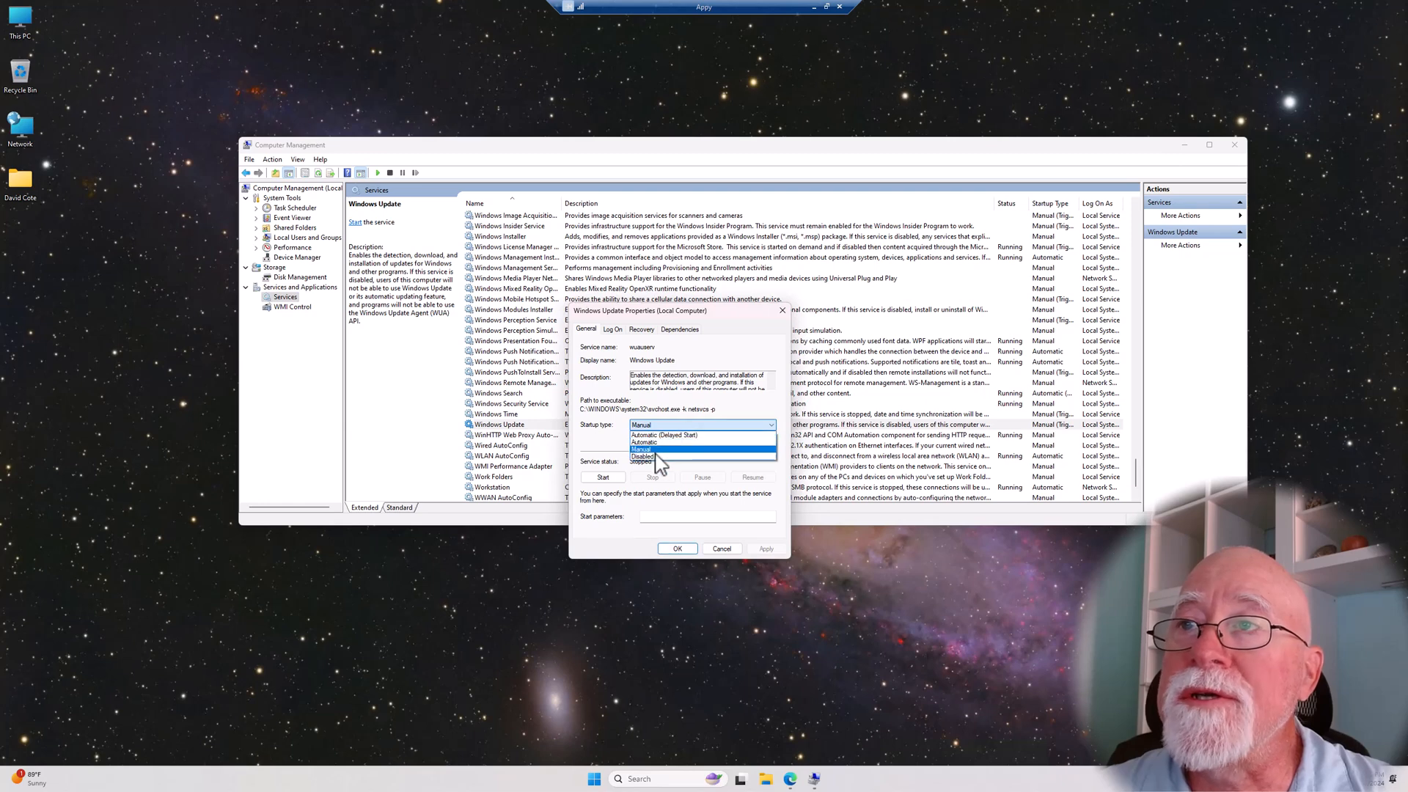
left_click(642, 456)
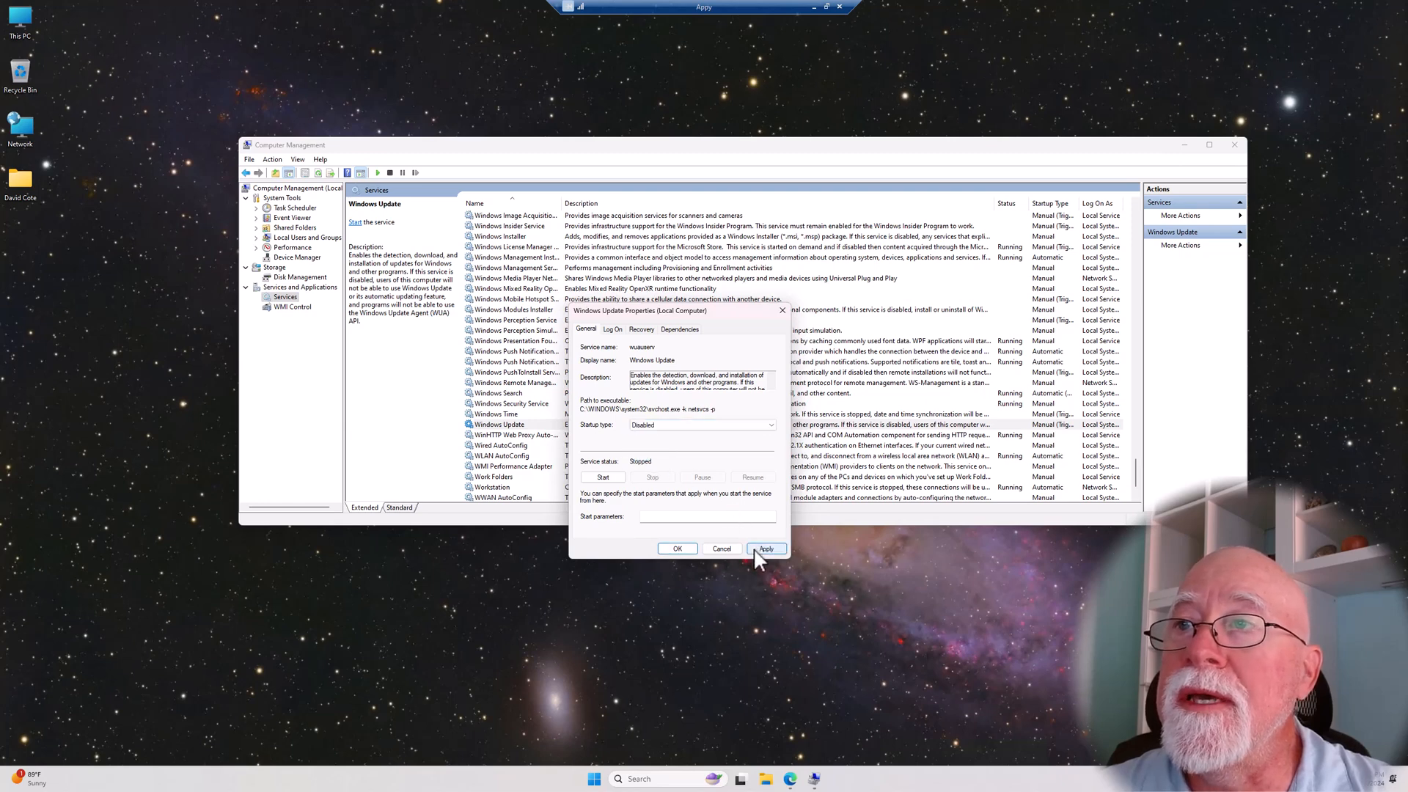
left_click(764, 549)
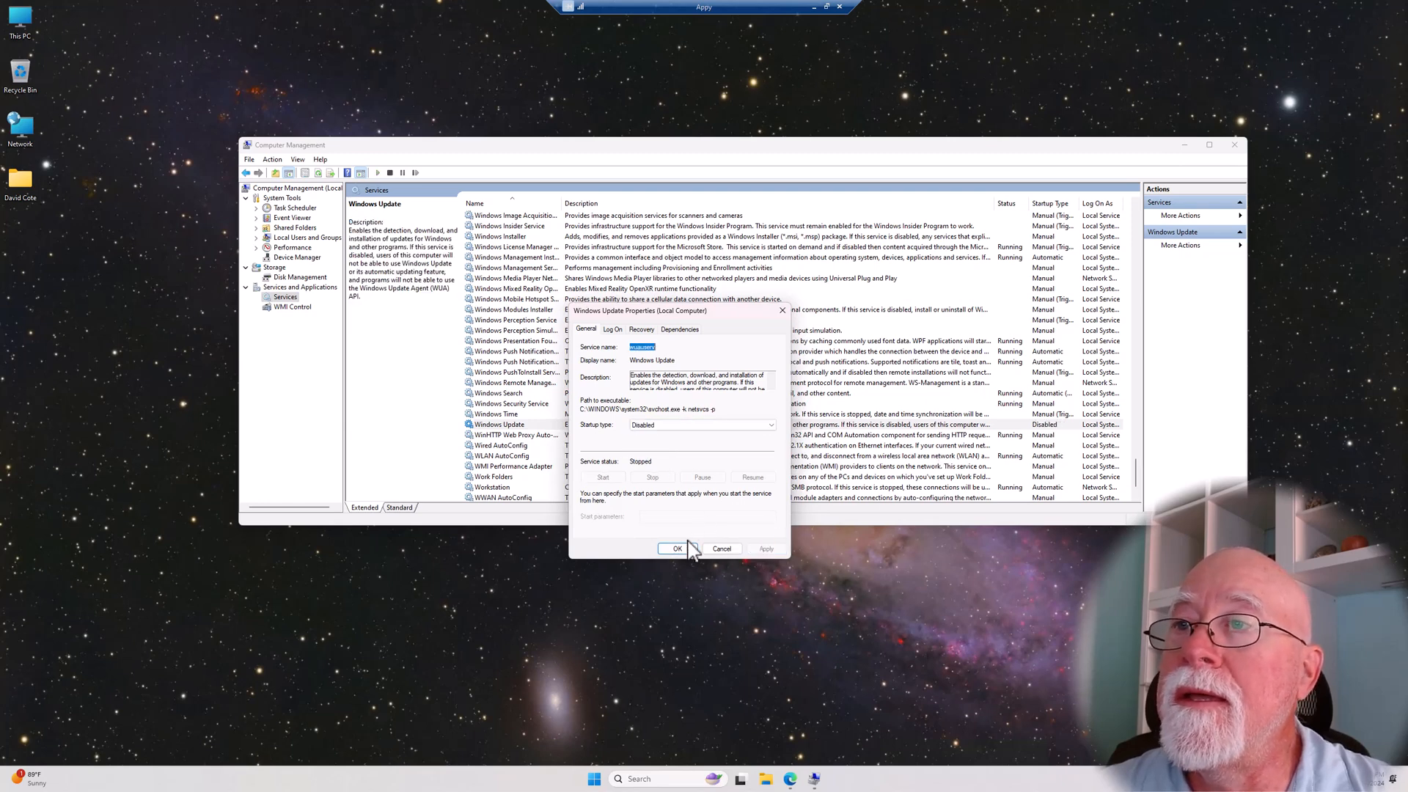
left_click(675, 548)
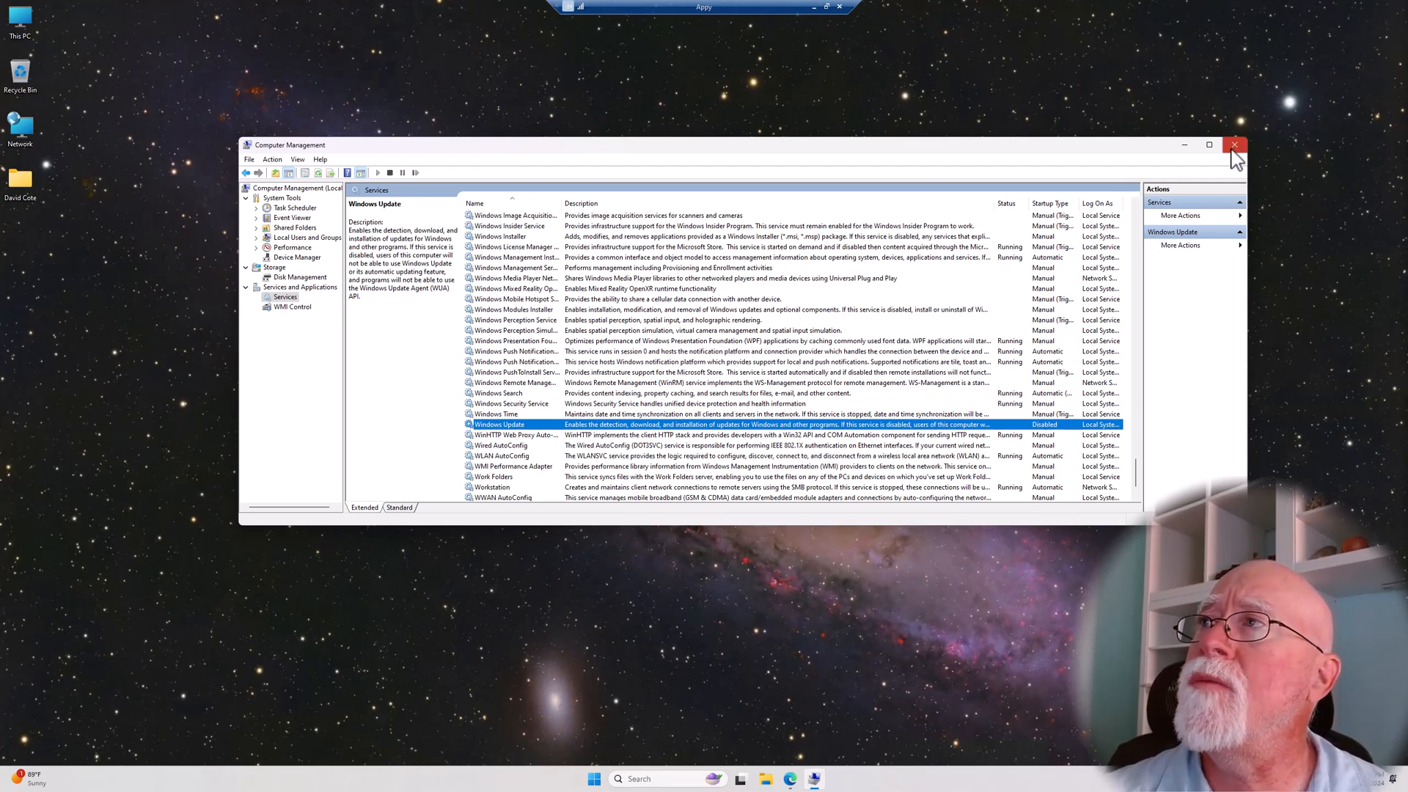
left_click(1234, 145)
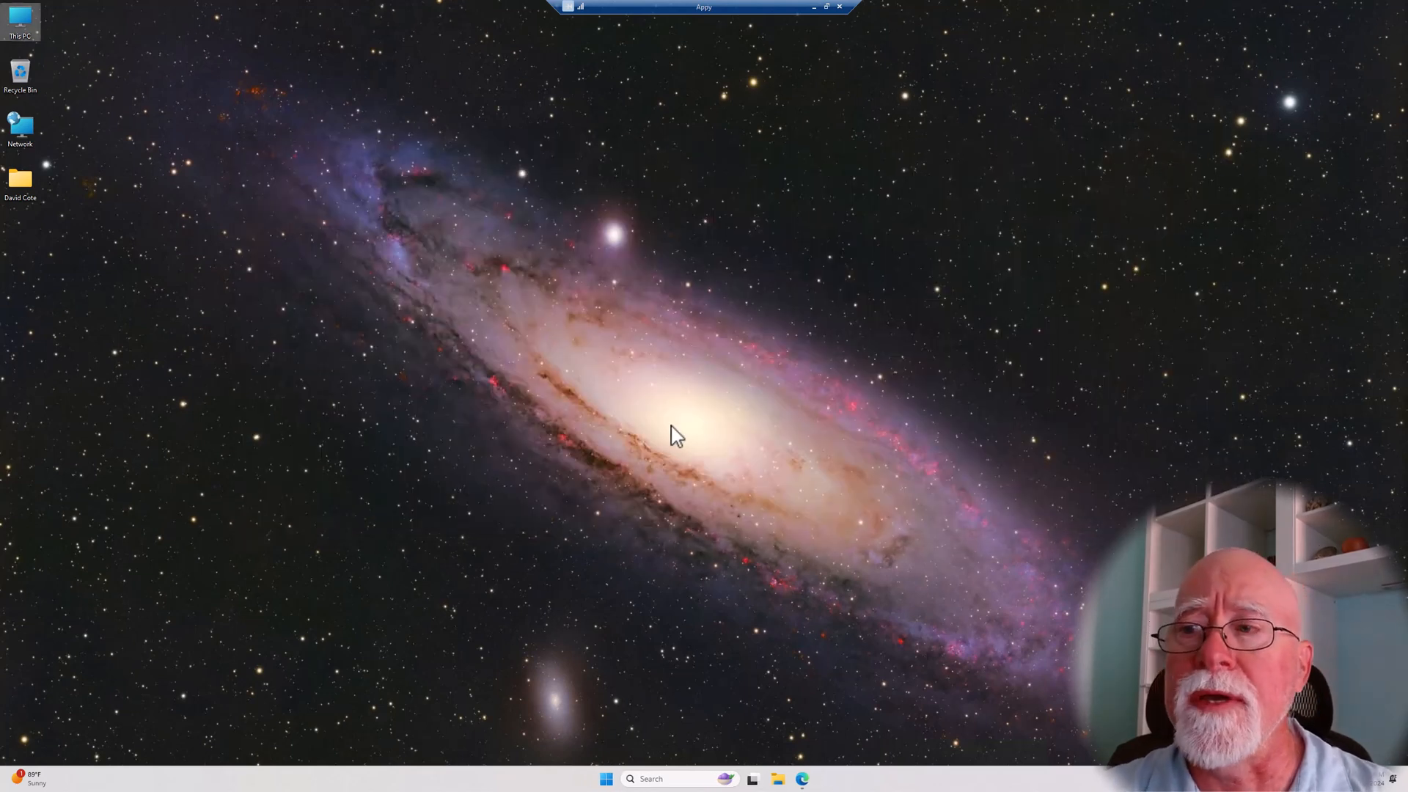